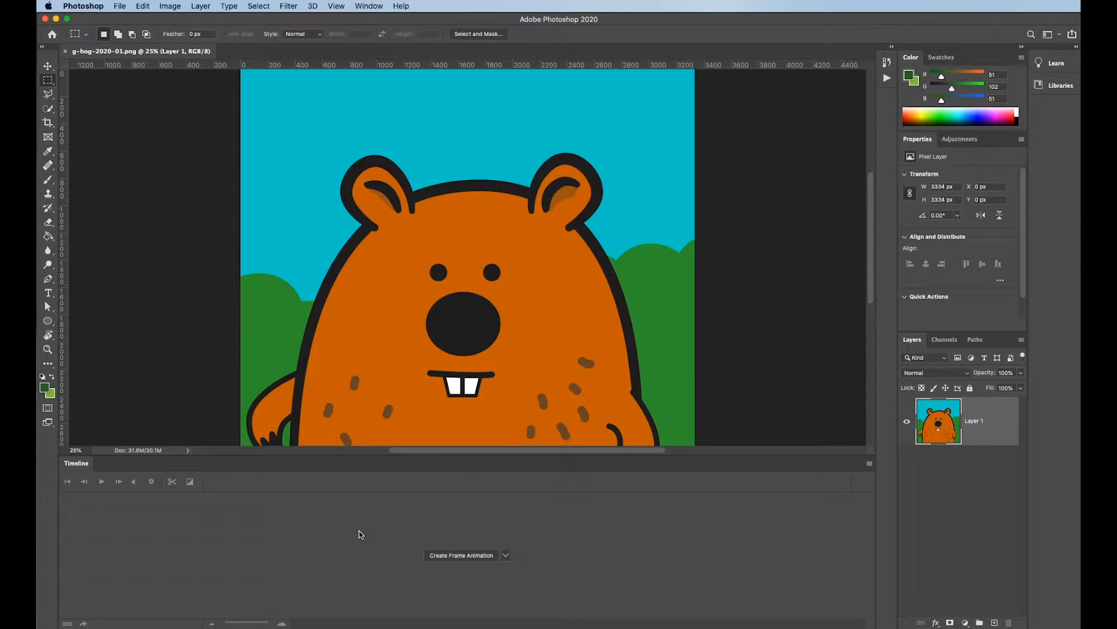
mouse_move(487, 515)
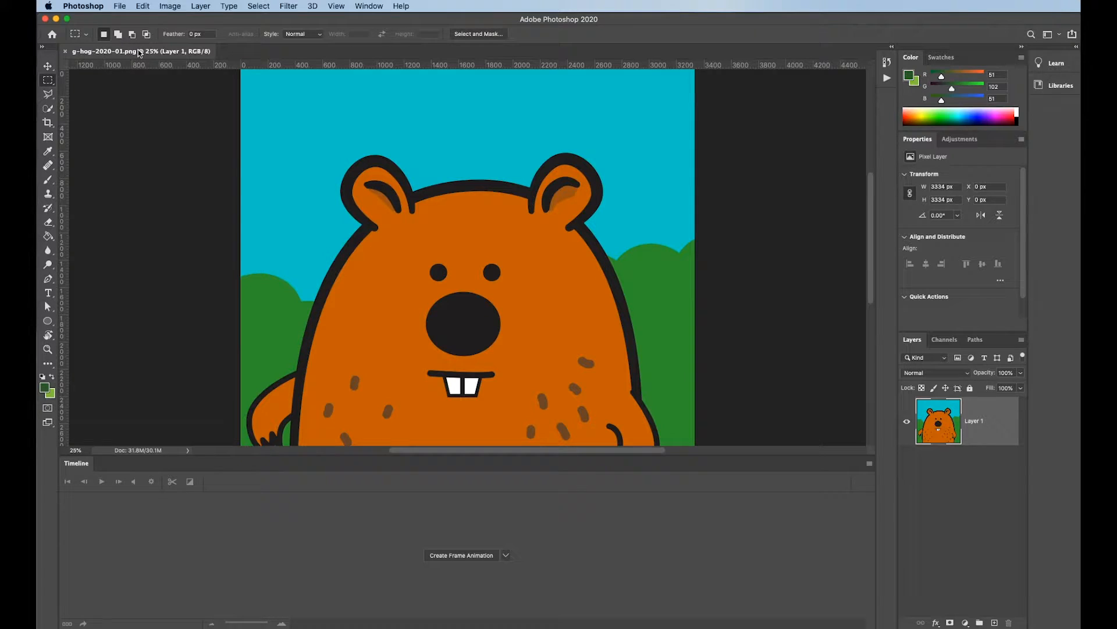
mouse_move(142, 53)
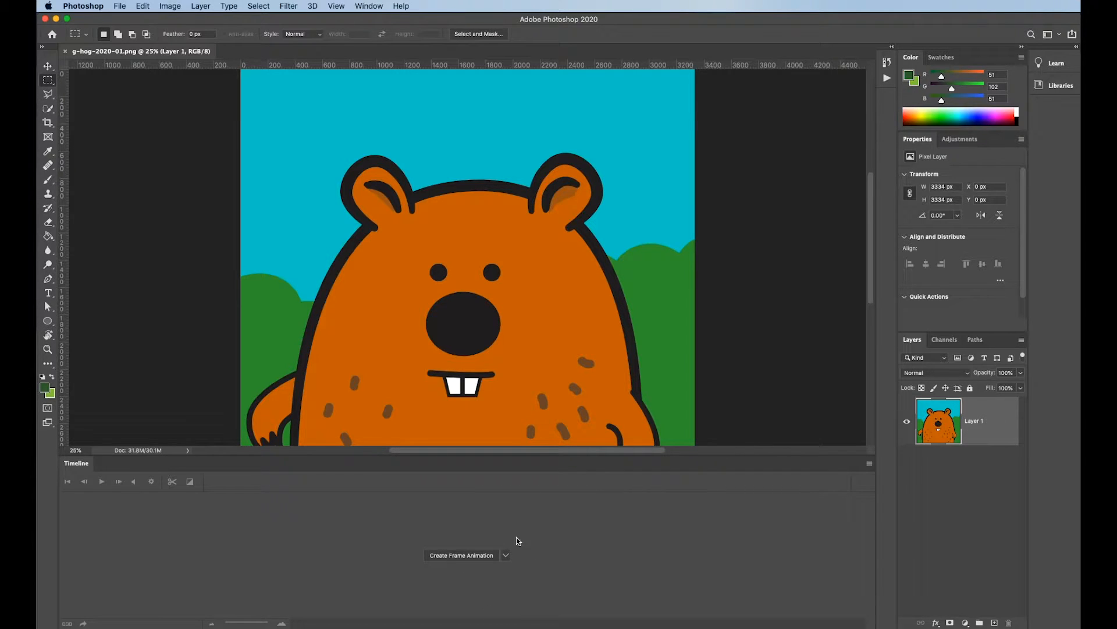
Step: Create a frame animation timeline for the groundhog document
click(506, 555)
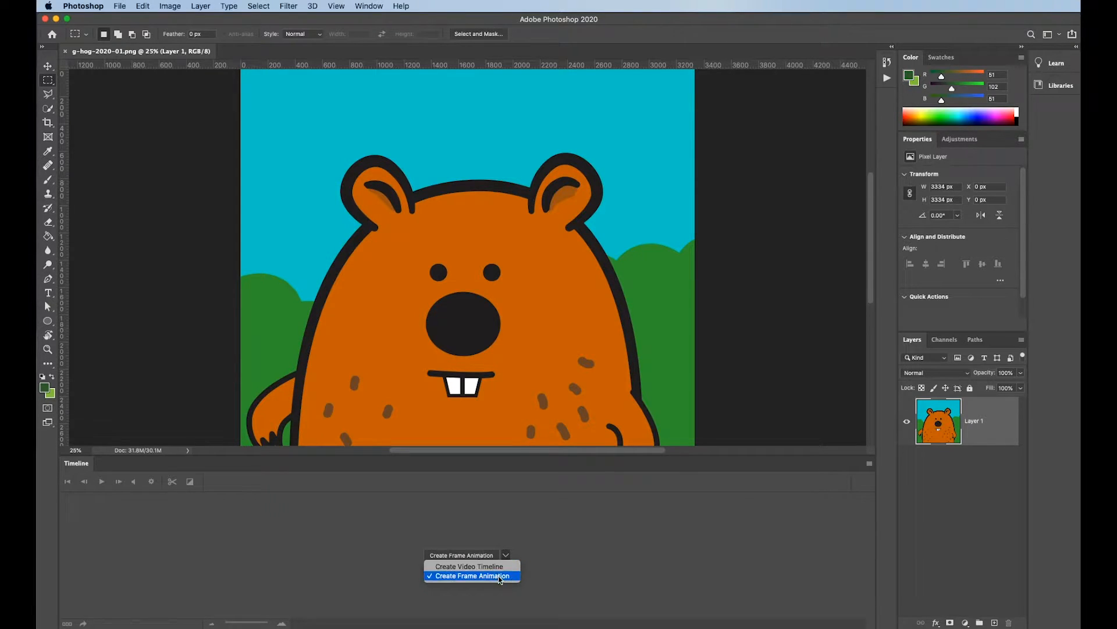
click(473, 575)
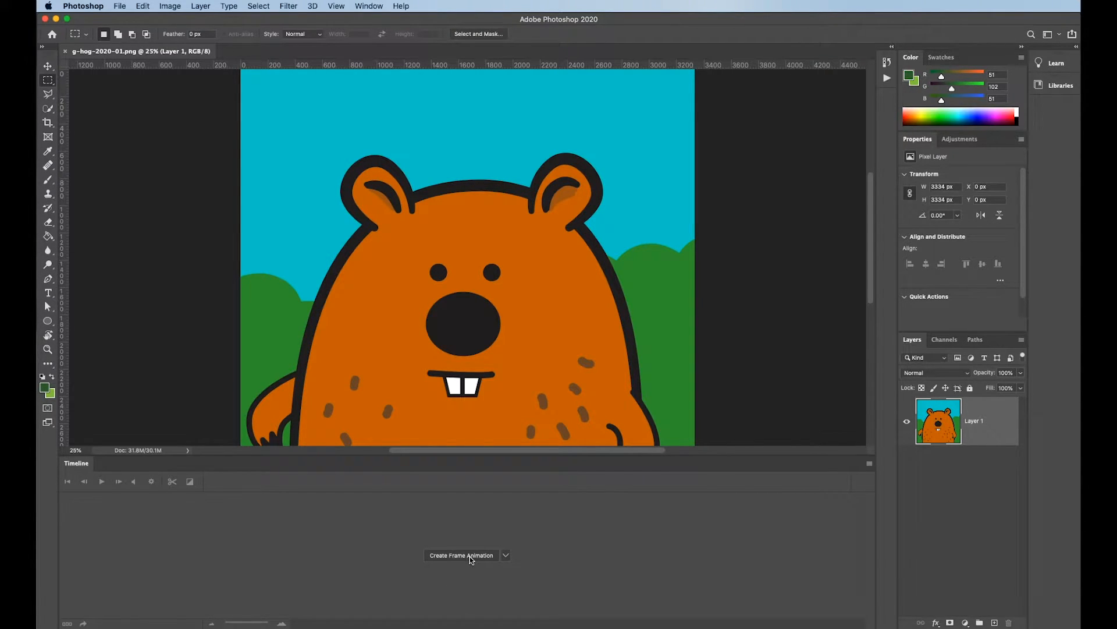
click(461, 554)
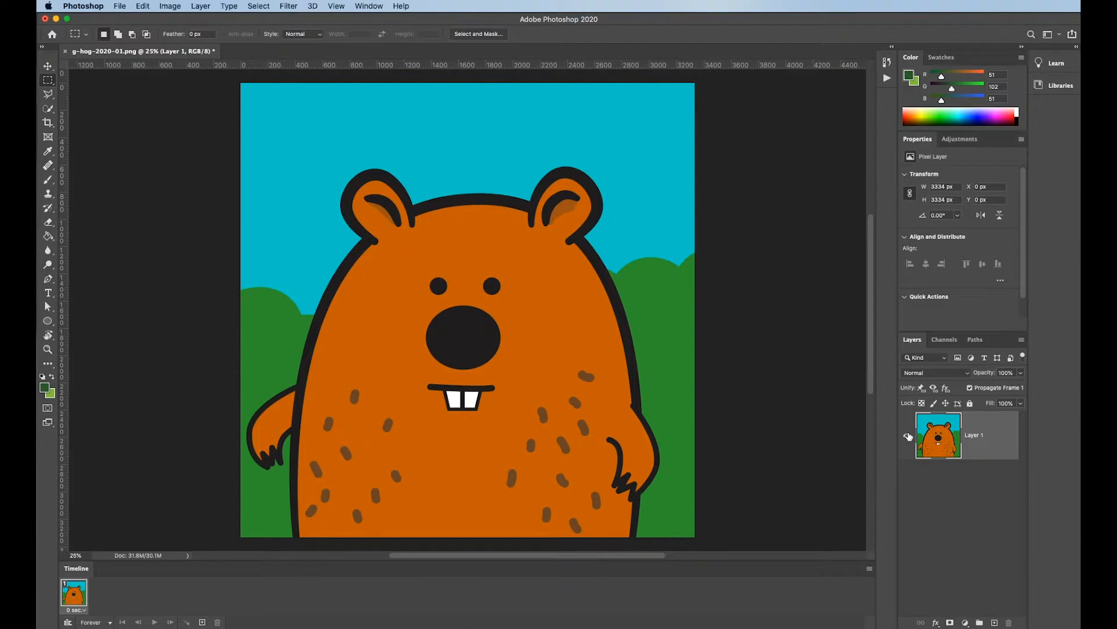
Step: Place g-hog-2020_Artboard 2.png and Artboard 3.png as embedded layers above Layer 1
click(119, 6)
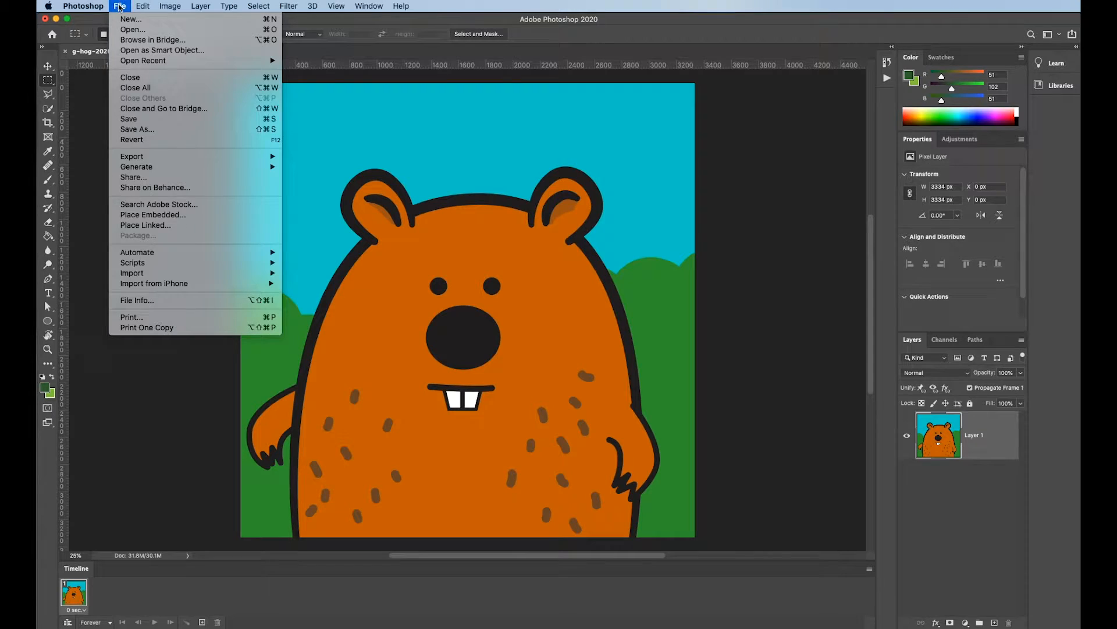
mouse_move(163, 215)
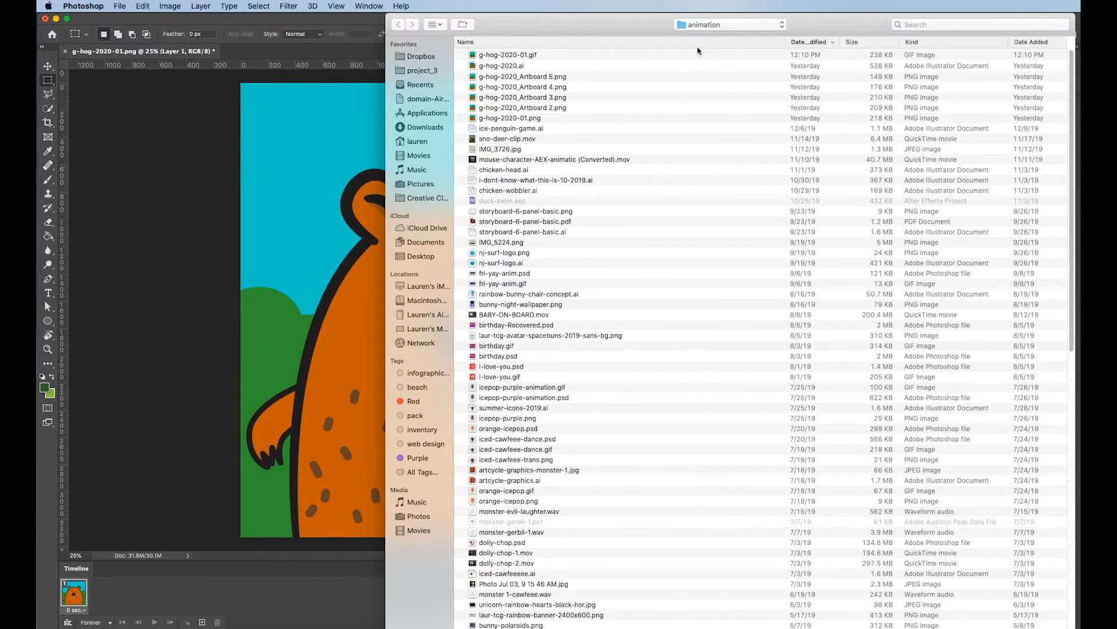
mouse_move(706, 41)
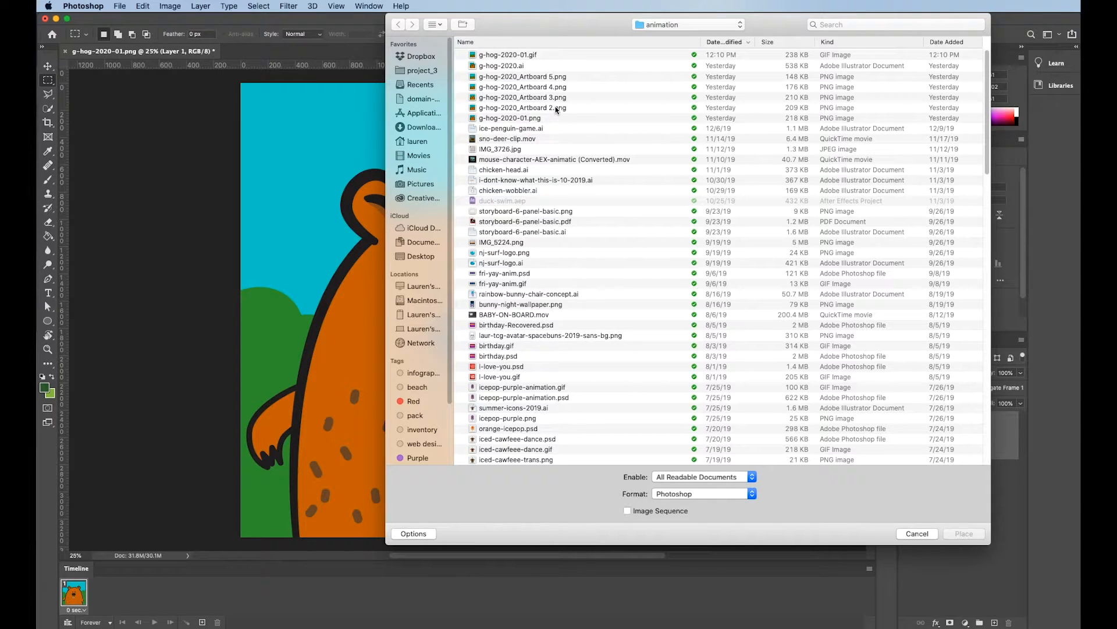
click(521, 107)
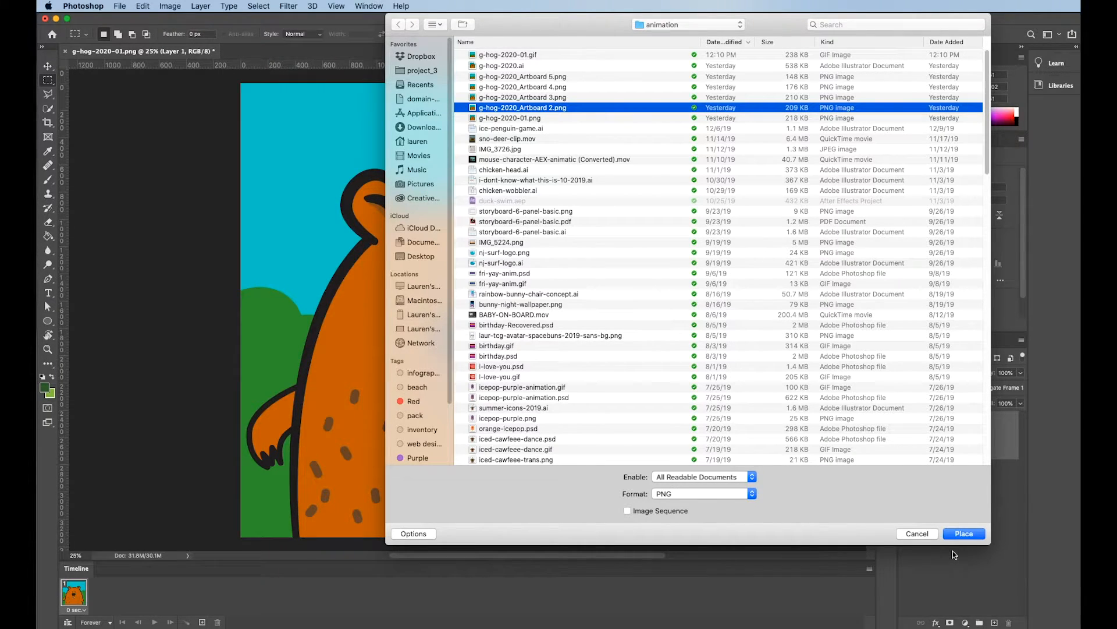
click(964, 533)
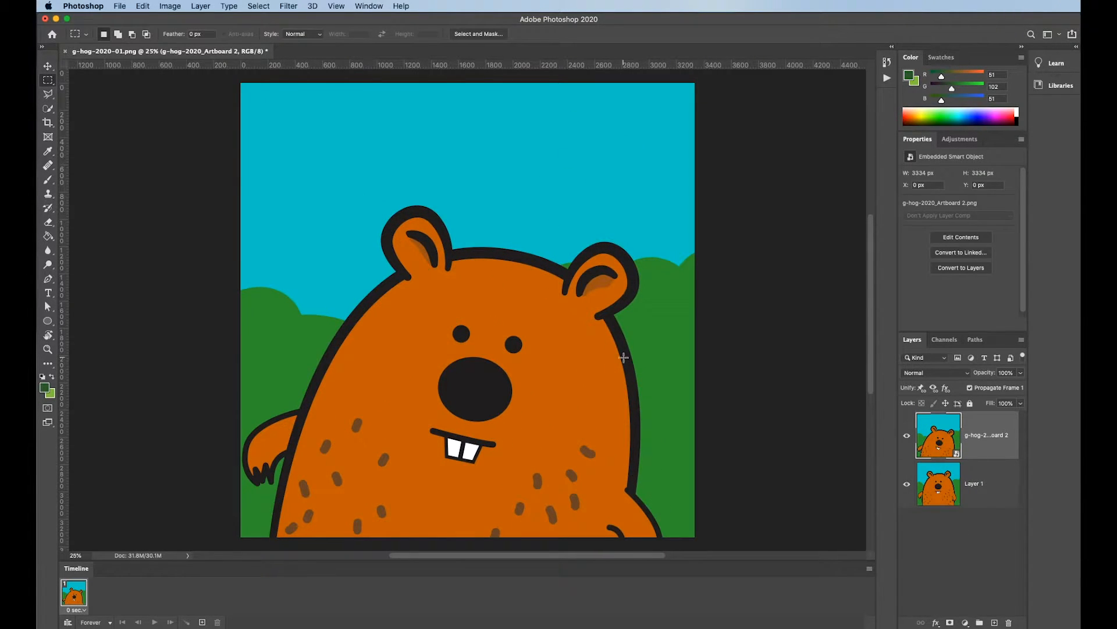
click(118, 6)
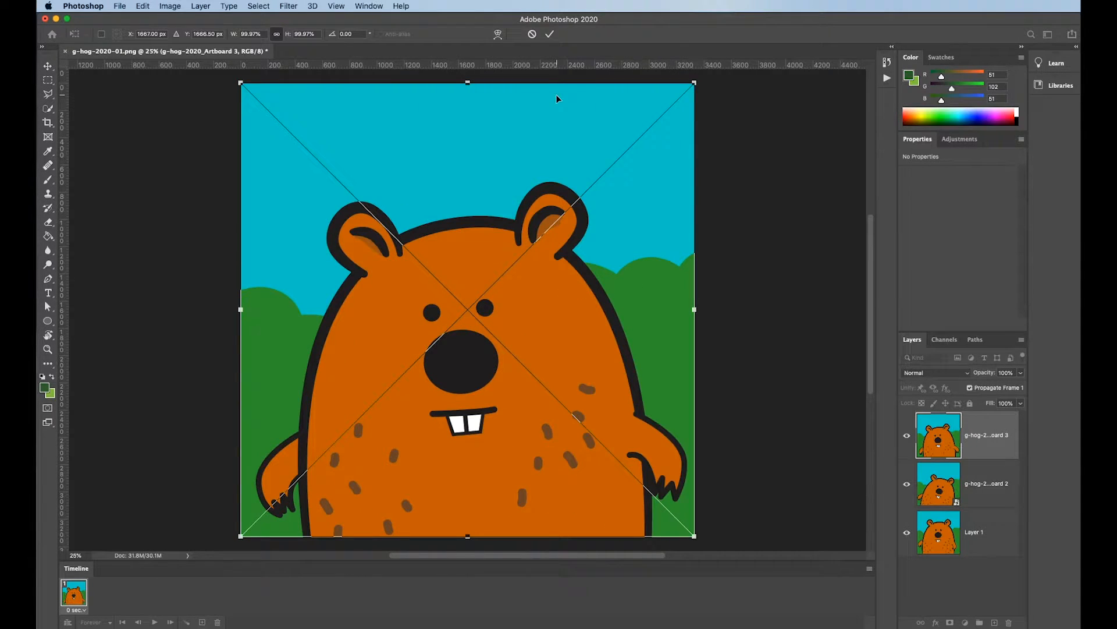
click(550, 34)
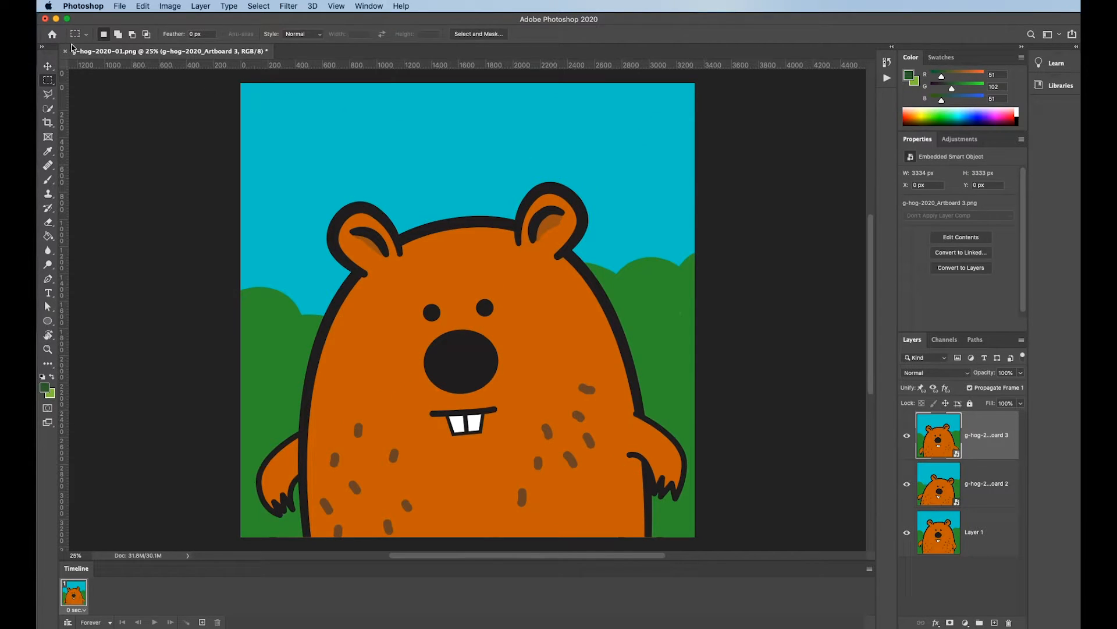
Step: Place g-hog-2020_Artboard 4.png and Artboard 5.png as embedded layers above Artboard 3
click(120, 6)
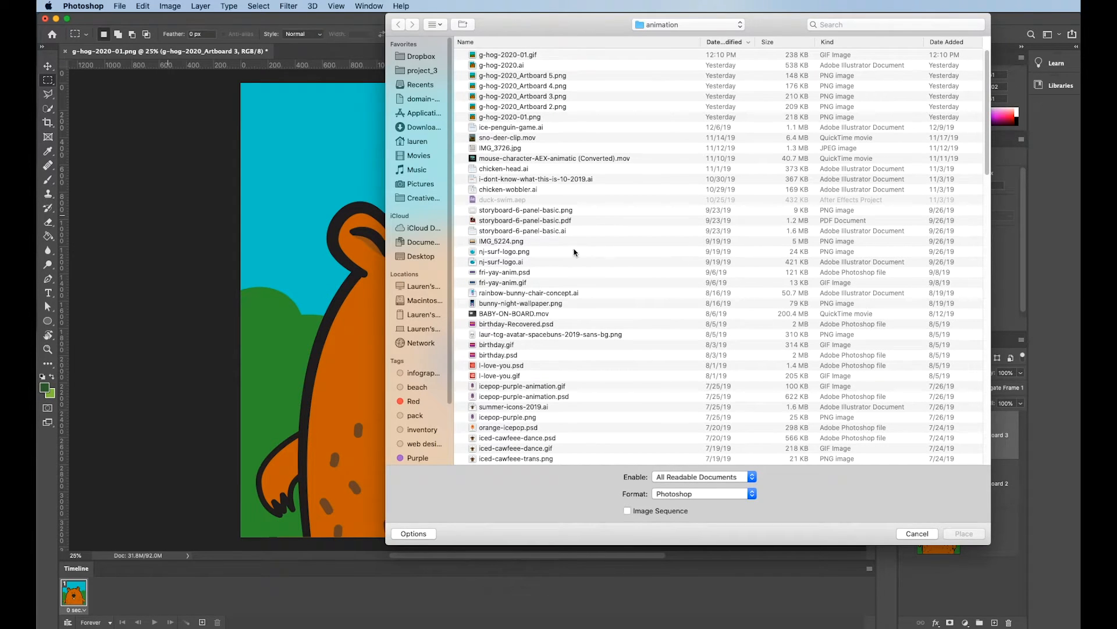
mouse_move(412, 388)
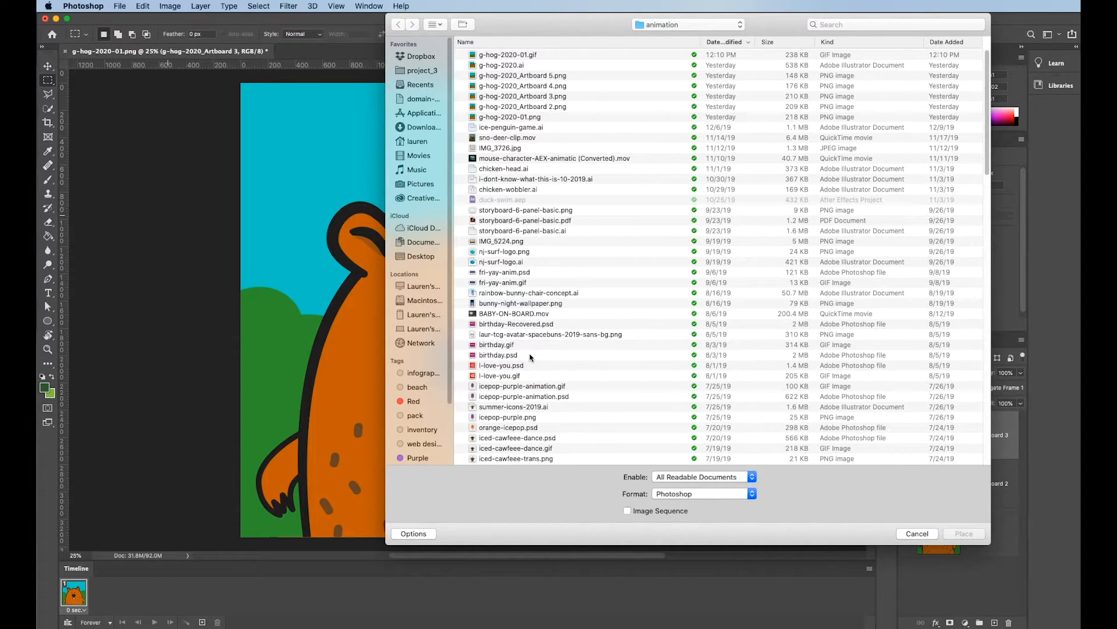
mouse_move(533, 357)
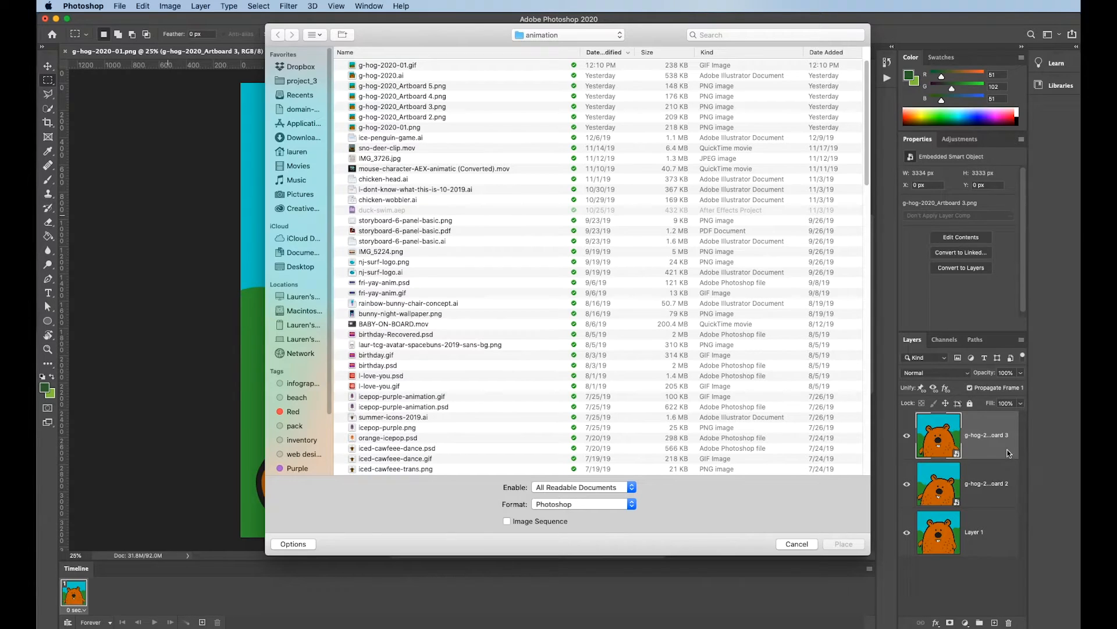
click(401, 95)
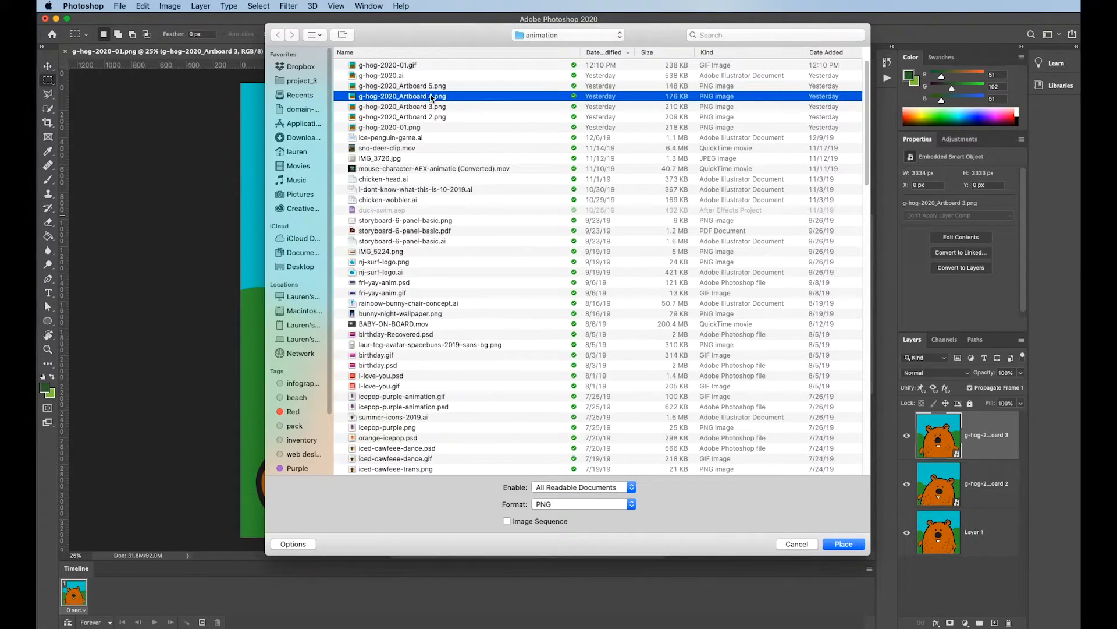
click(843, 544)
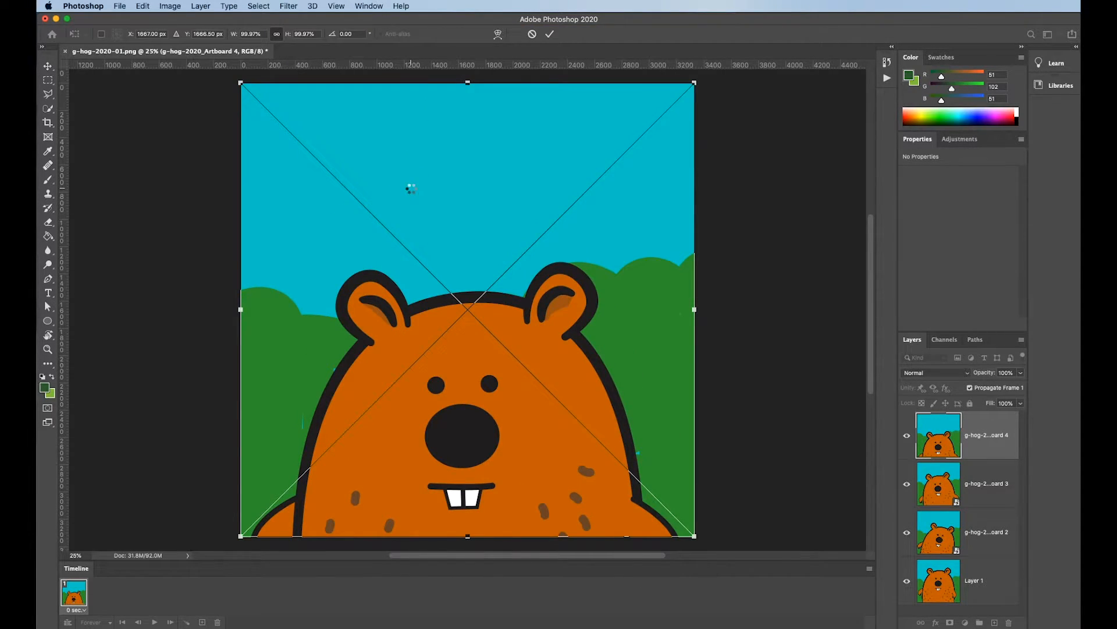
click(120, 6)
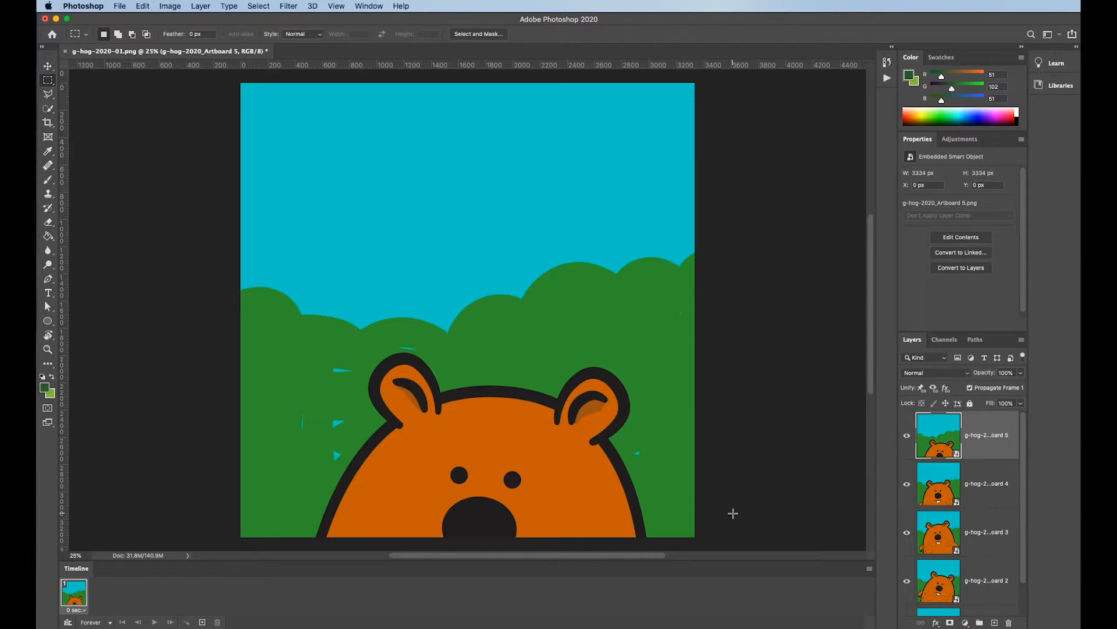
mouse_move(758, 541)
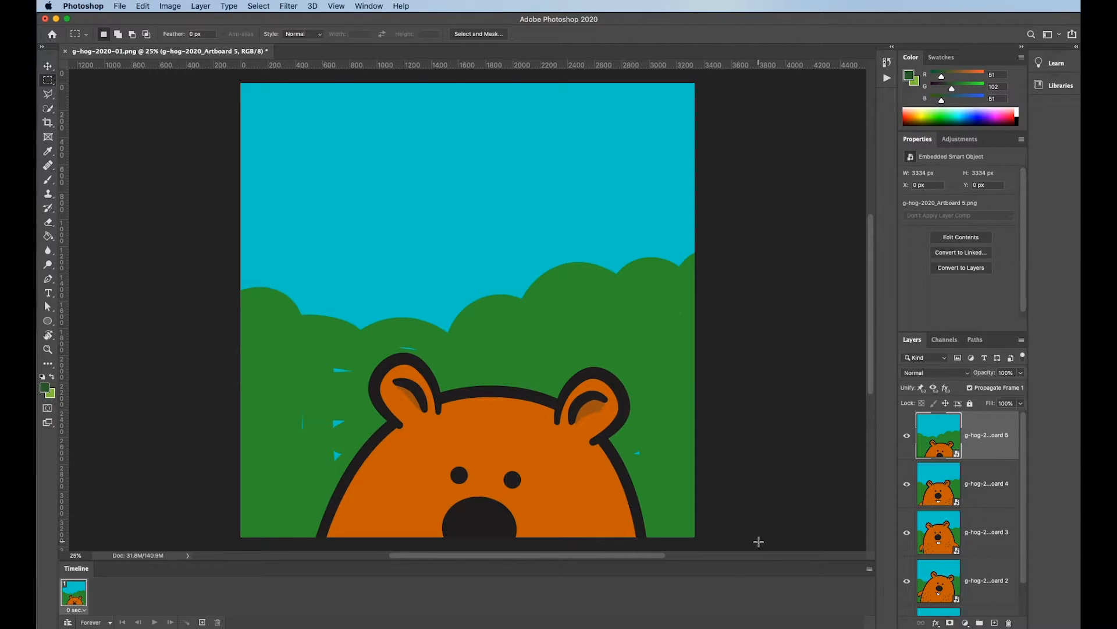
mouse_move(869, 582)
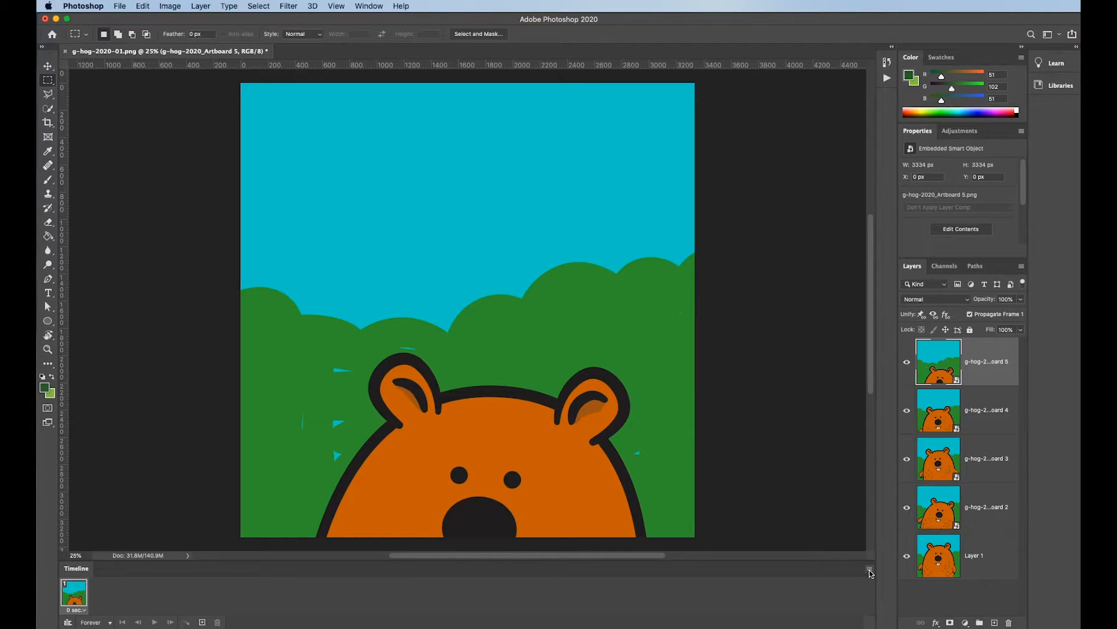
Step: Float the Timeline panel over the canvas and bring up its flyout menu
click(869, 571)
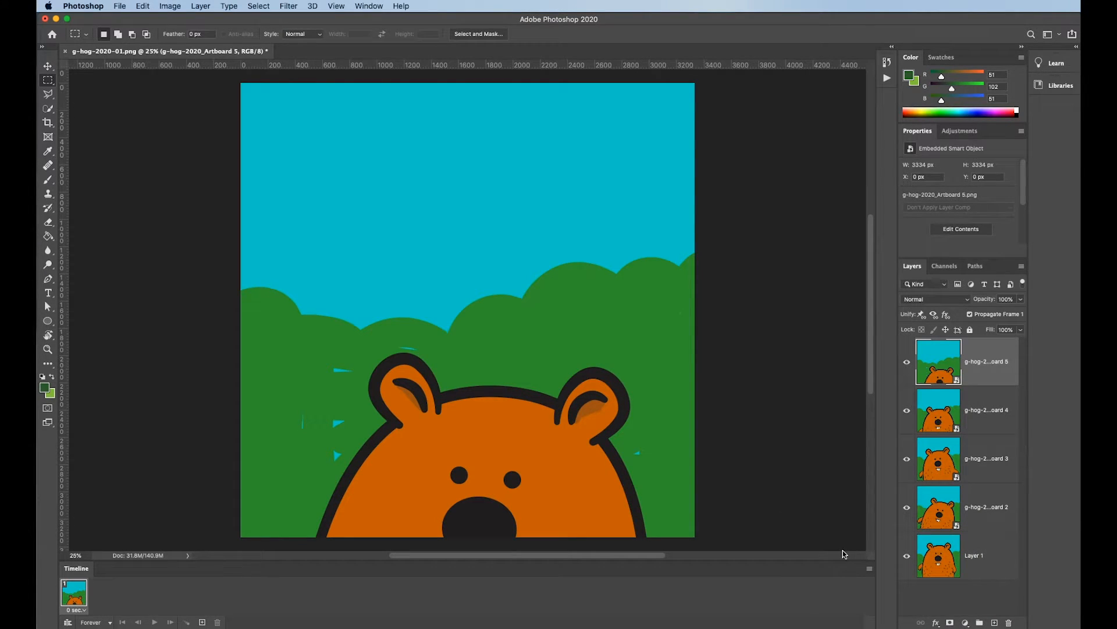
mouse_move(850, 548)
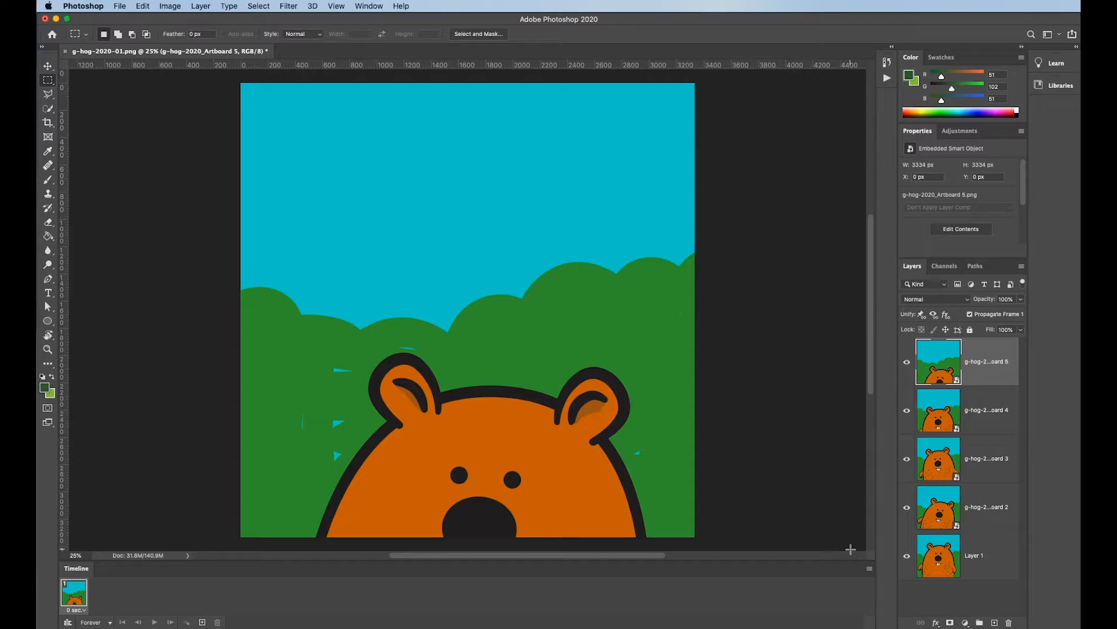
mouse_move(829, 580)
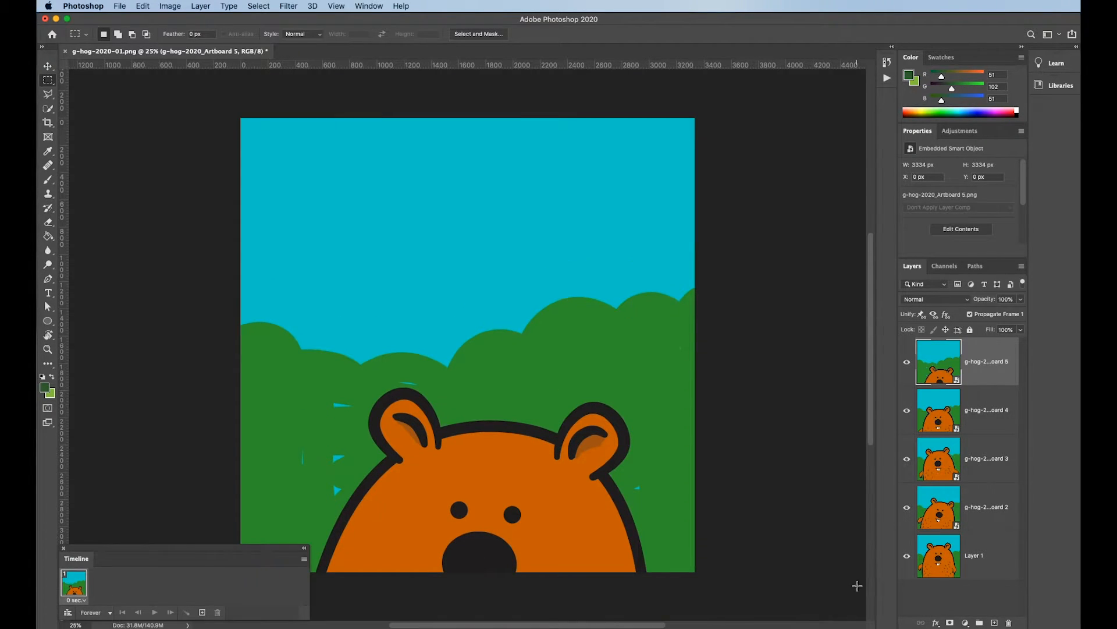
mouse_move(336, 593)
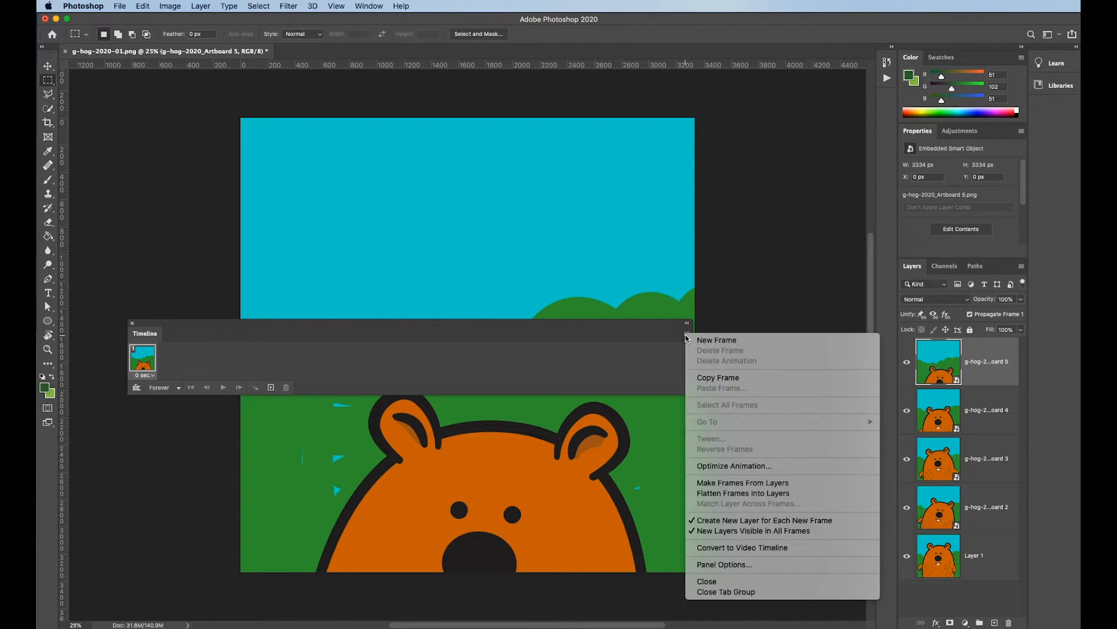
mouse_move(751, 482)
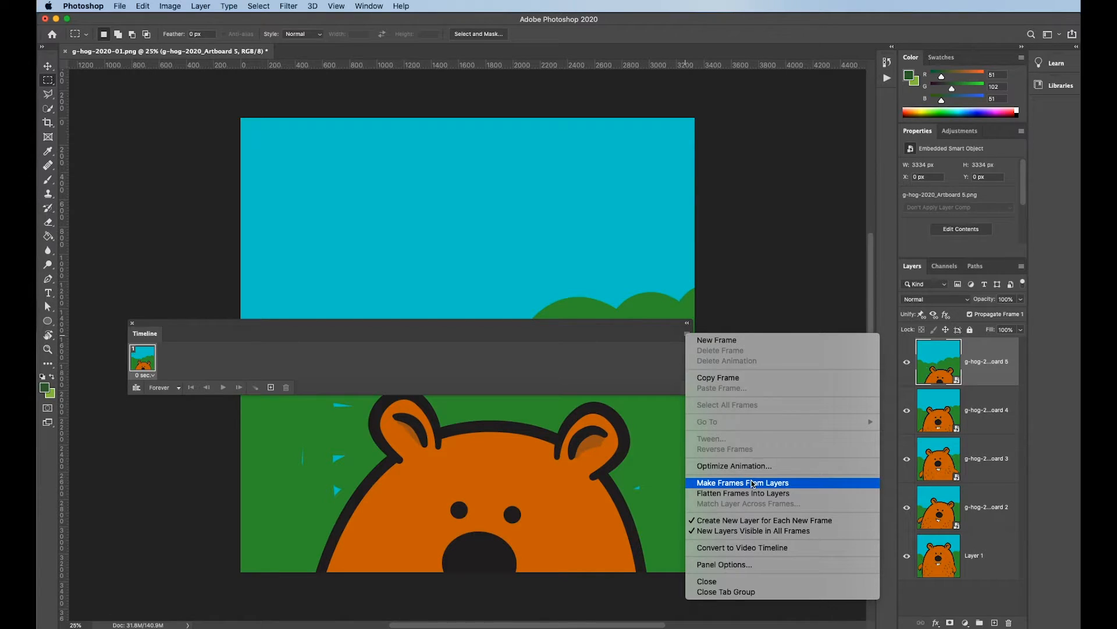
Step: Make one animation frame from each of the five groundhog layers
click(742, 481)
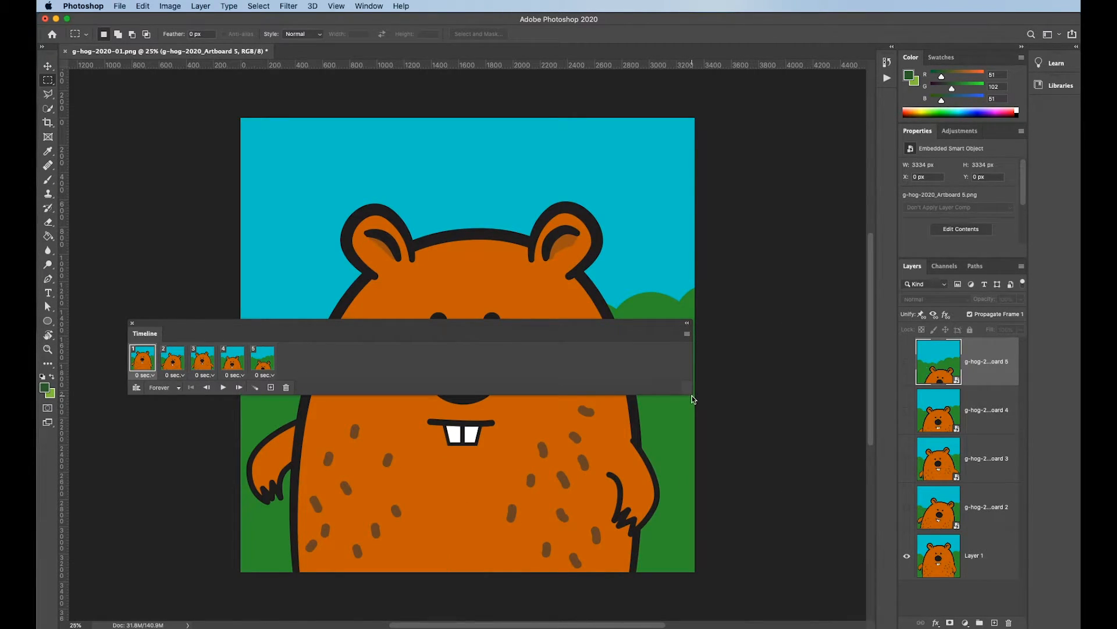
drag(688, 333, 806, 332)
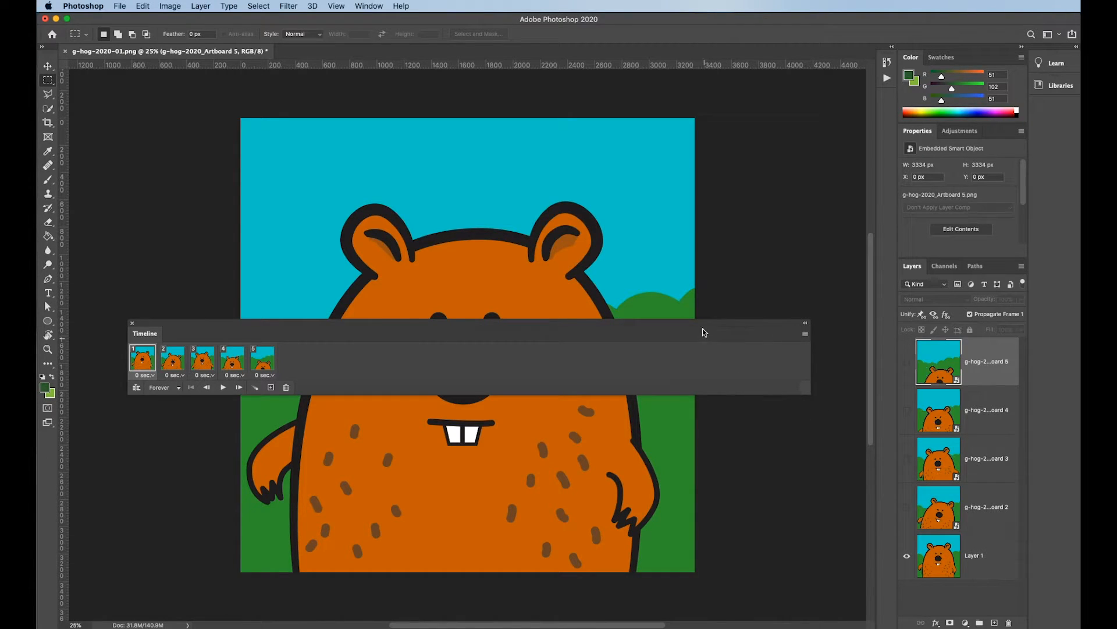
drag(703, 332, 679, 526)
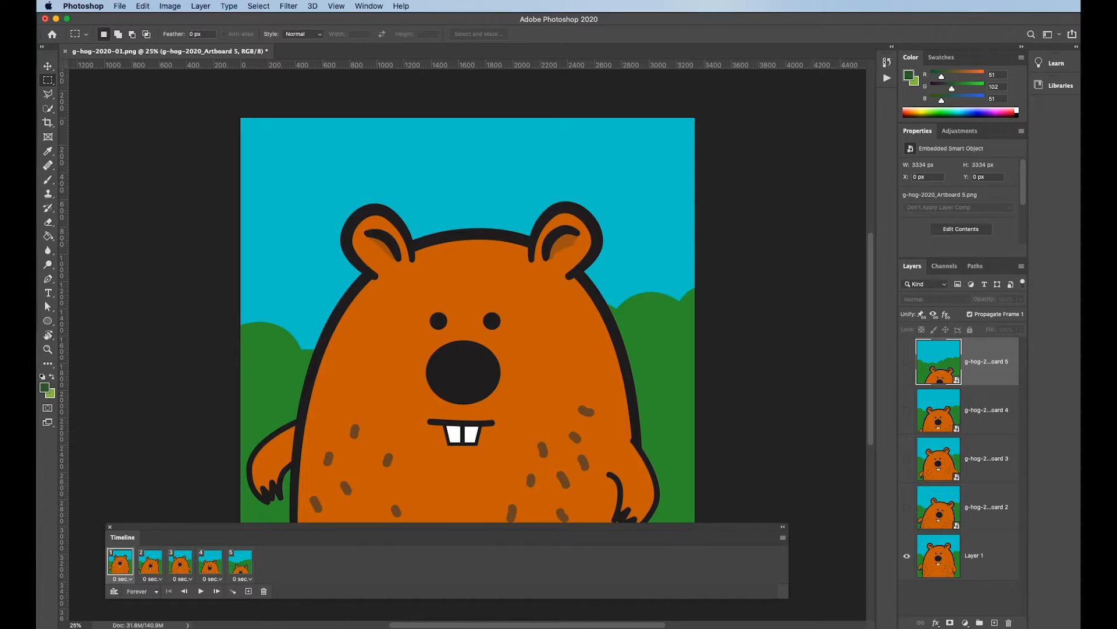
mouse_move(110, 358)
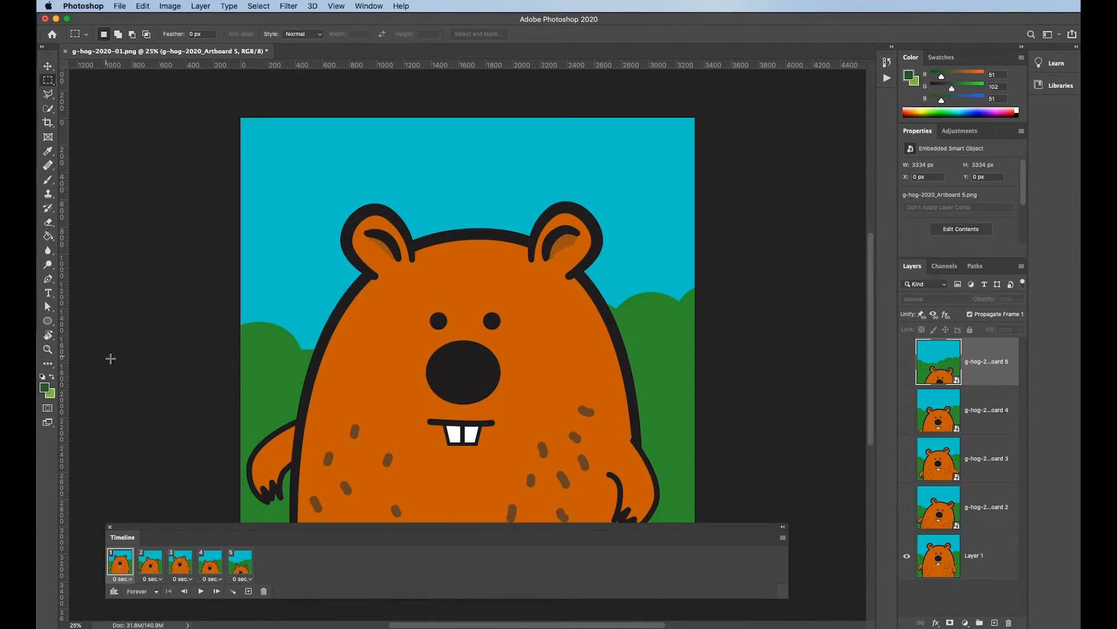
Step: Give all five frames a 0.2 second delay and play the animation once to check
click(155, 563)
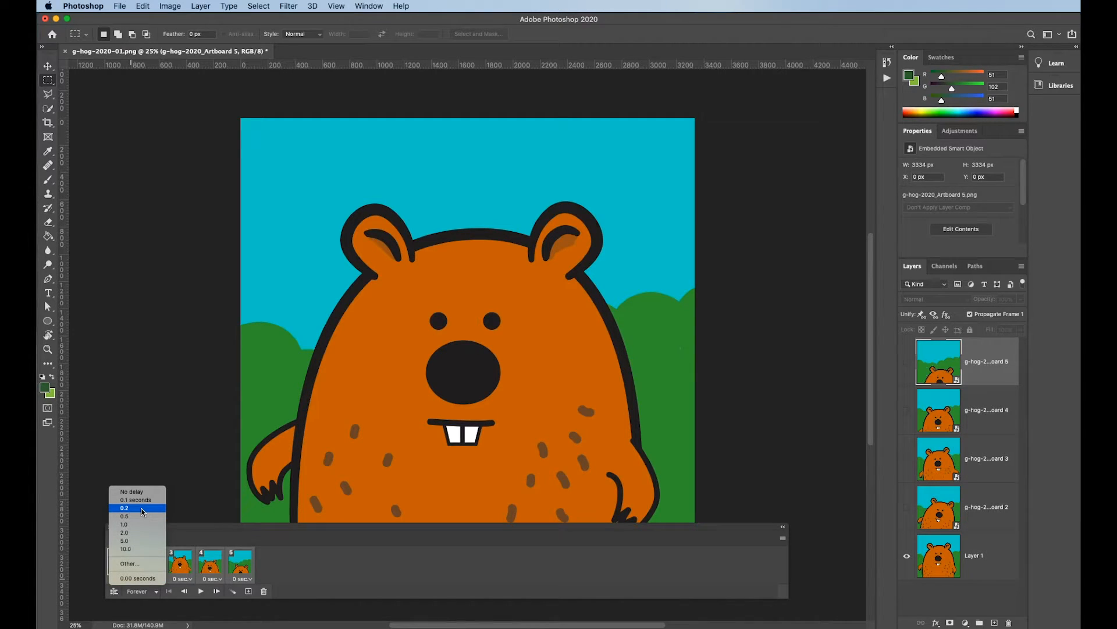
click(123, 508)
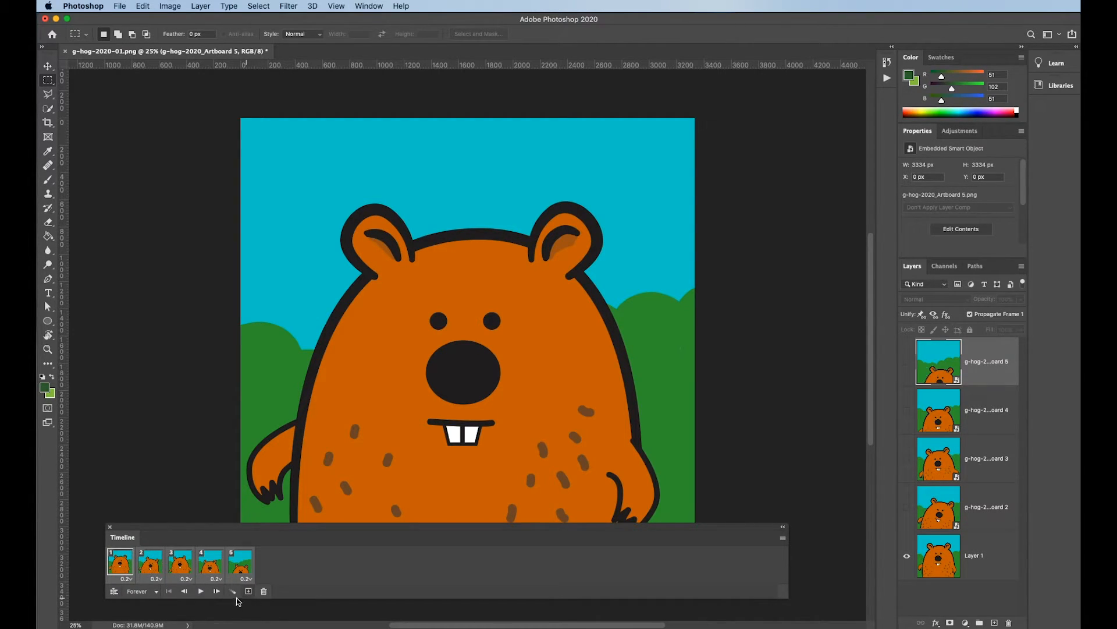
click(200, 591)
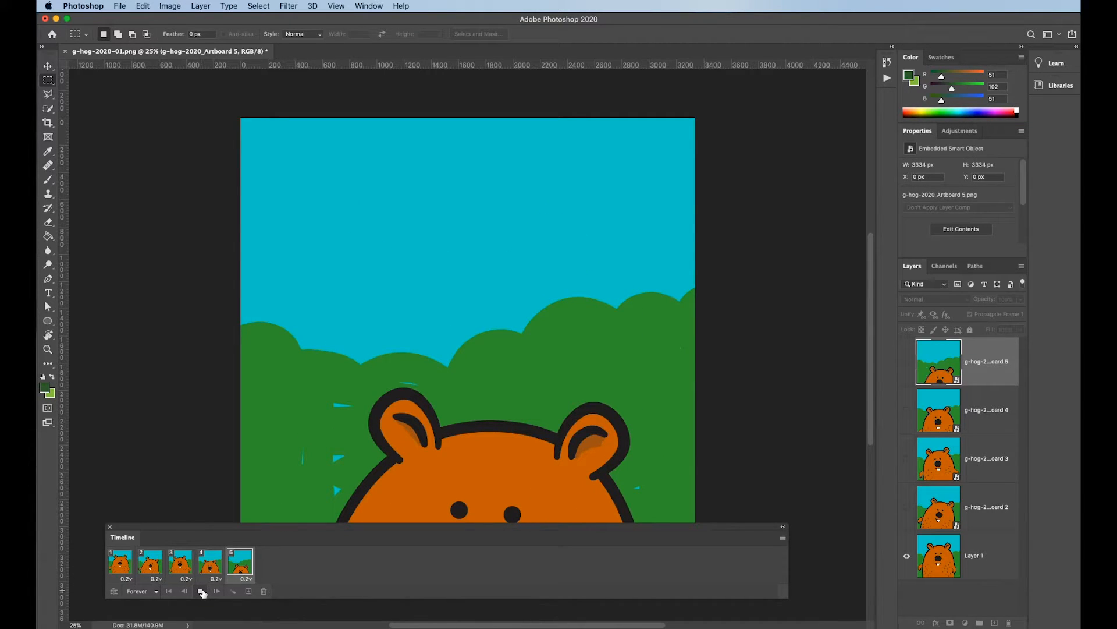
click(200, 591)
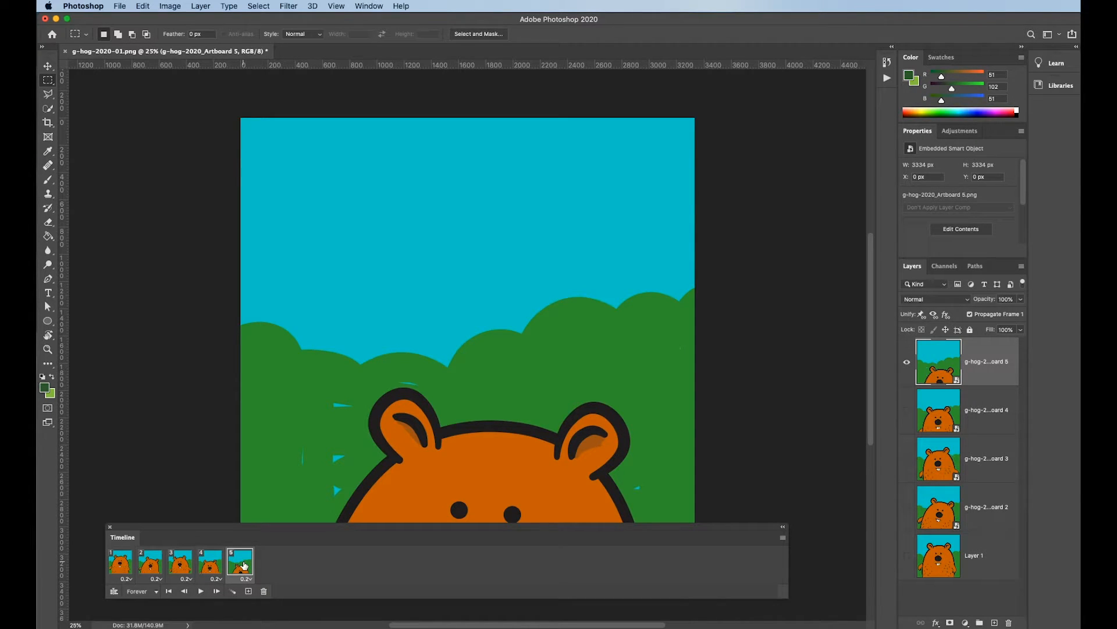
Step: Reverse the frame order so the groundhog rises out of the bushes
click(120, 565)
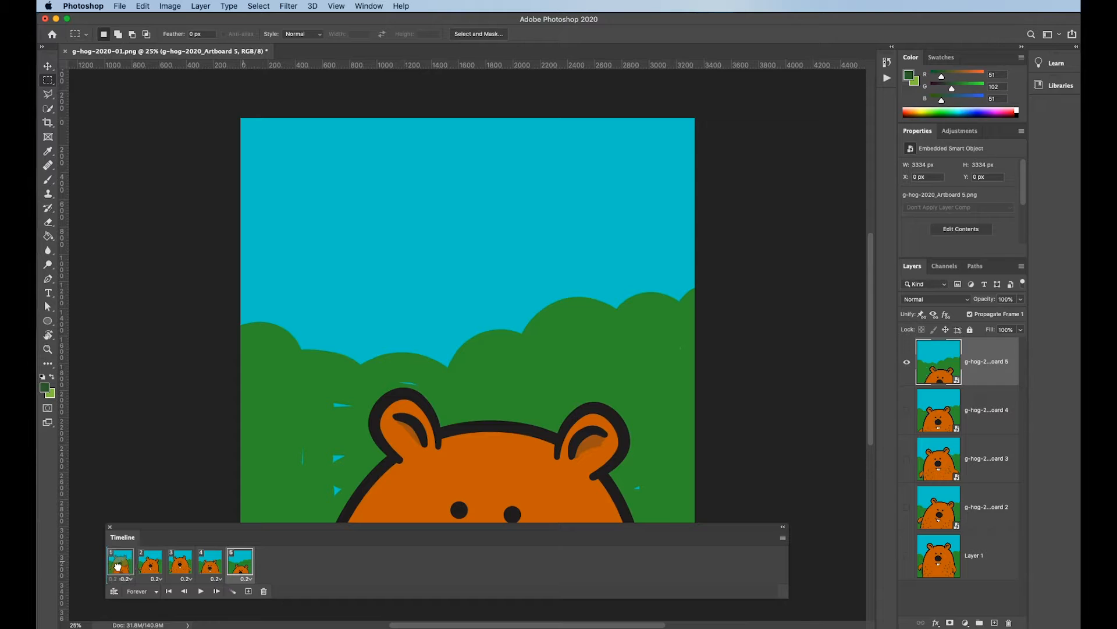
click(242, 565)
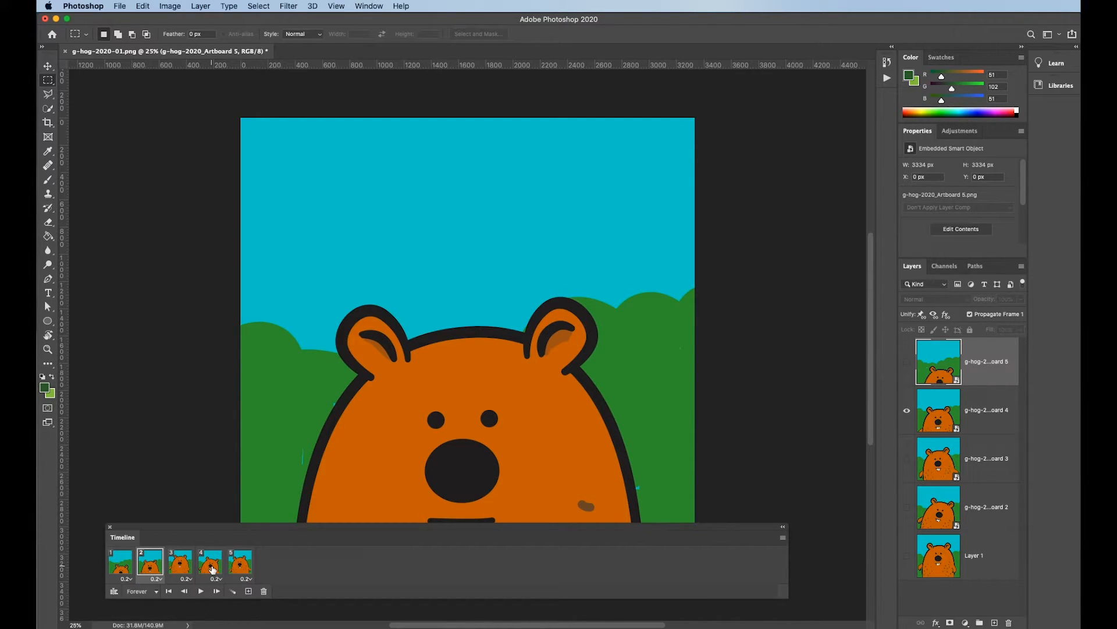
click(181, 563)
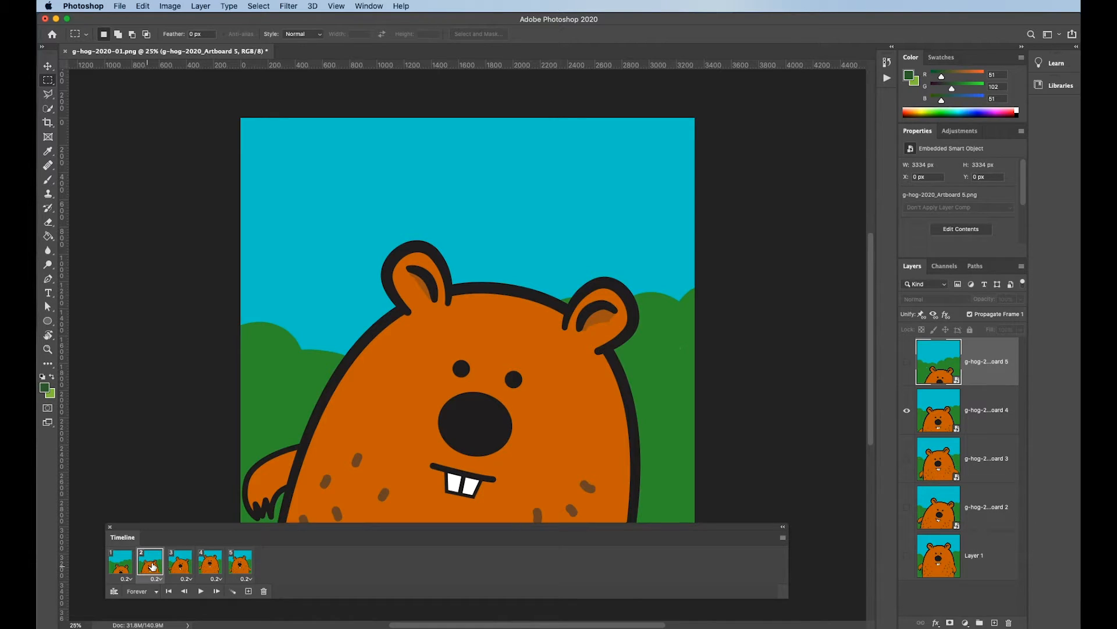
click(173, 566)
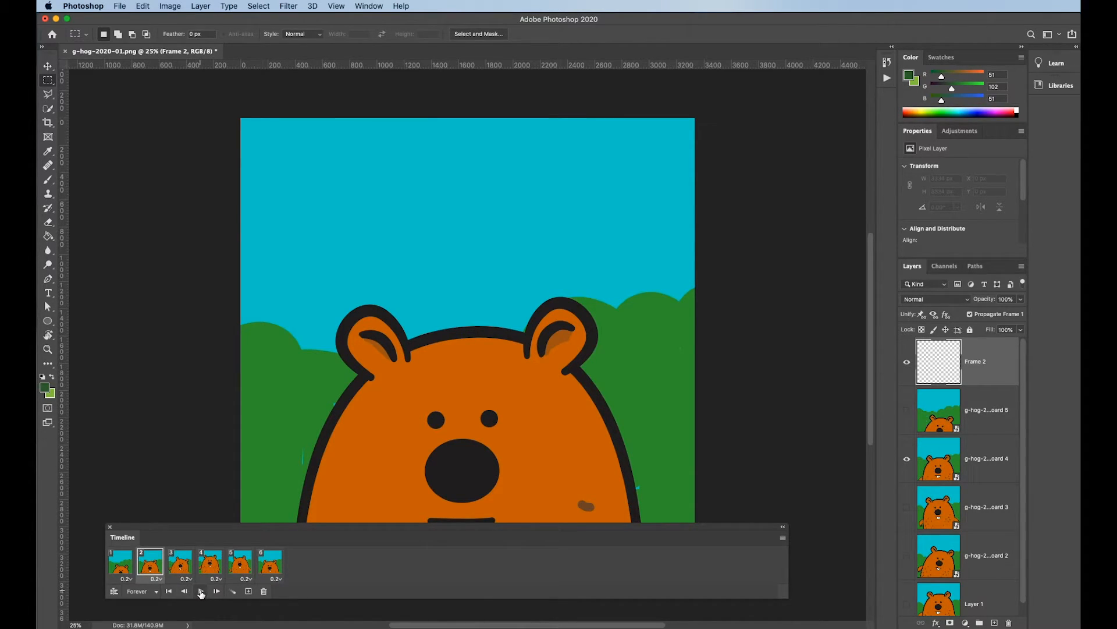
Step: Play the reordered animation and add a sixth frame with a new Frame 2 layer
click(201, 591)
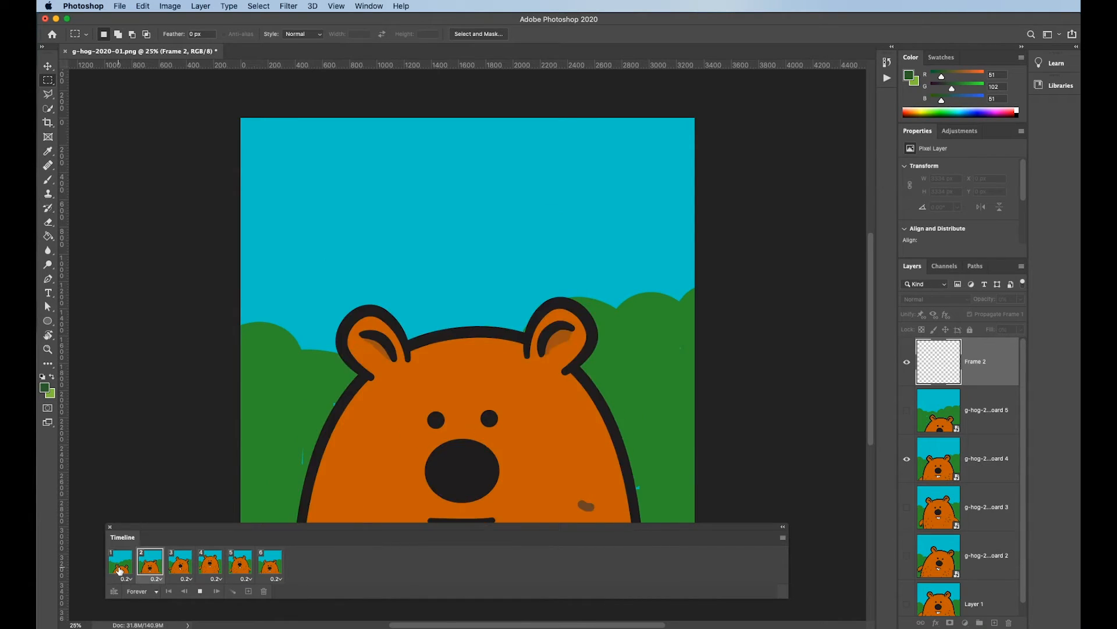
click(119, 564)
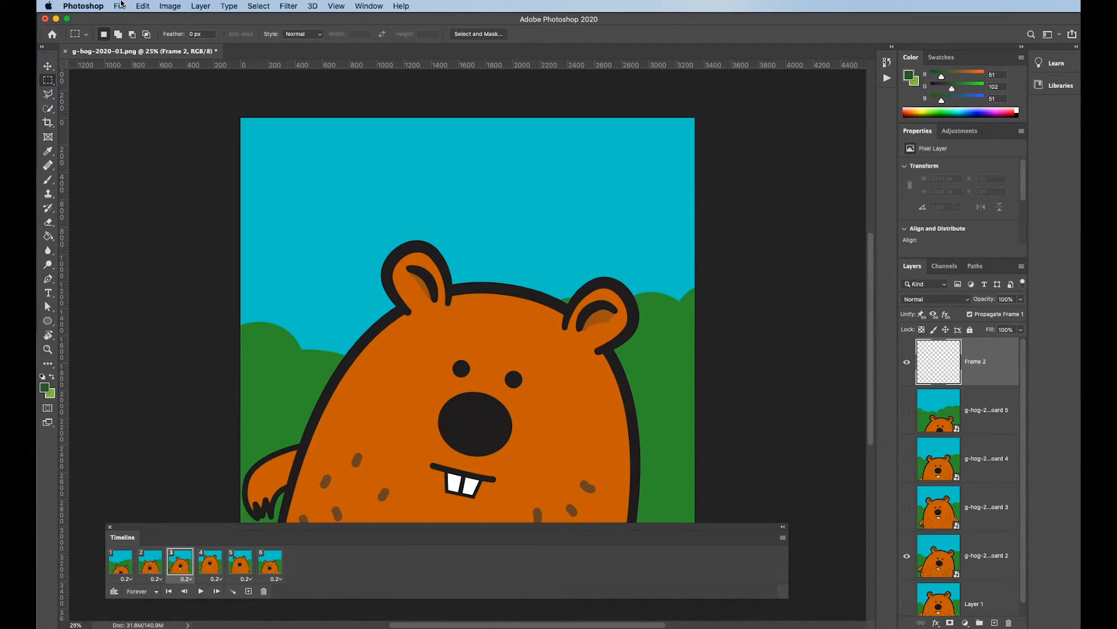
Step: Bring up Save for Web (Legacy) with GIF format and Forever looping
click(120, 6)
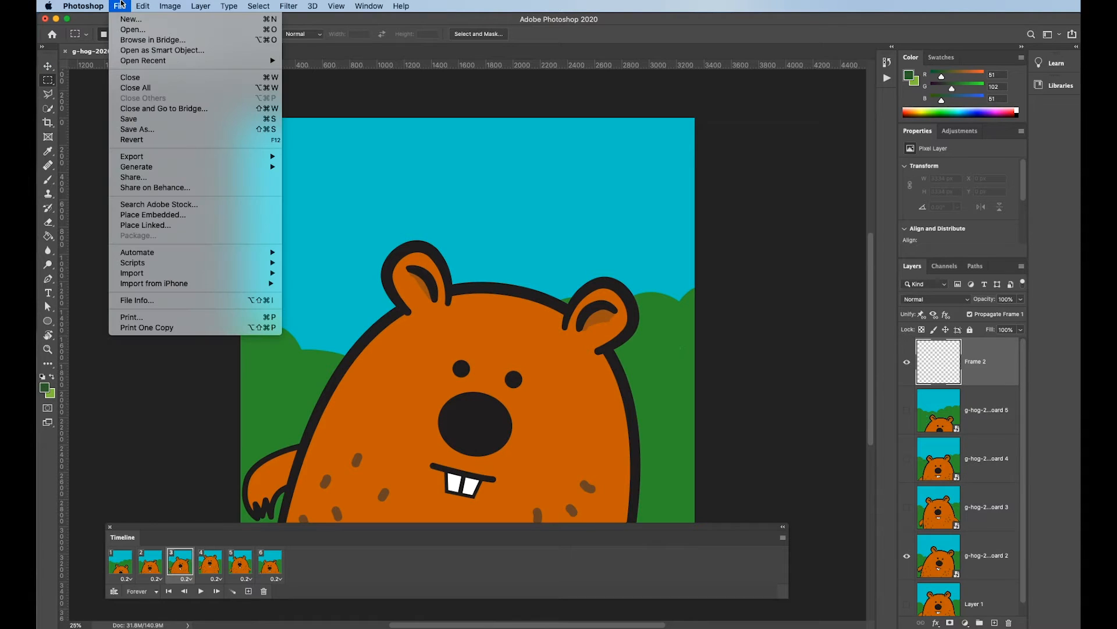
mouse_move(158, 203)
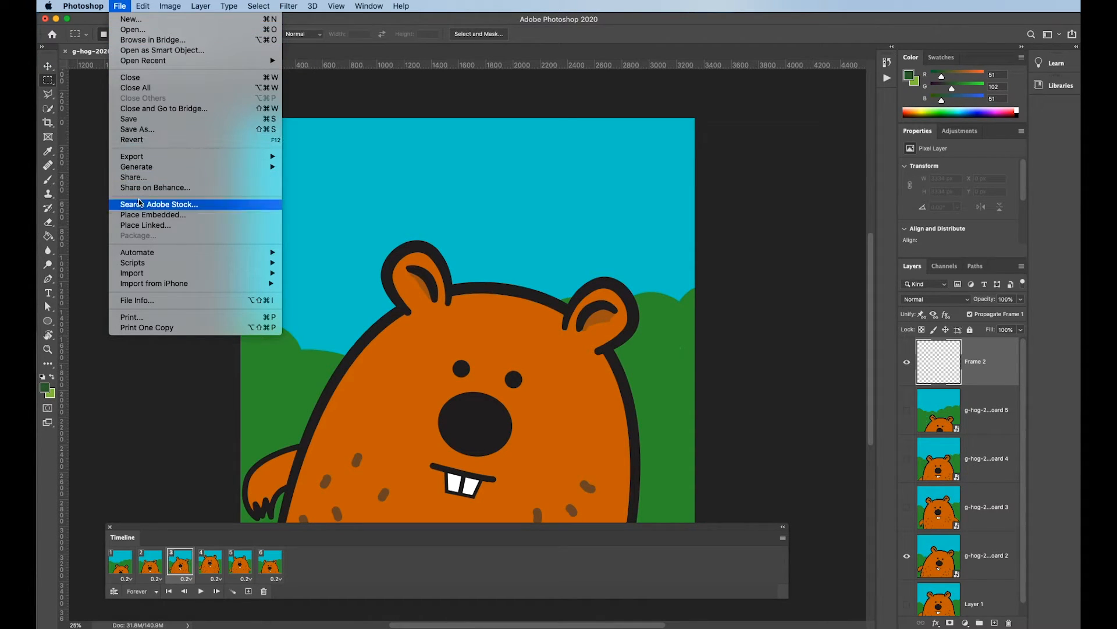
mouse_move(148, 168)
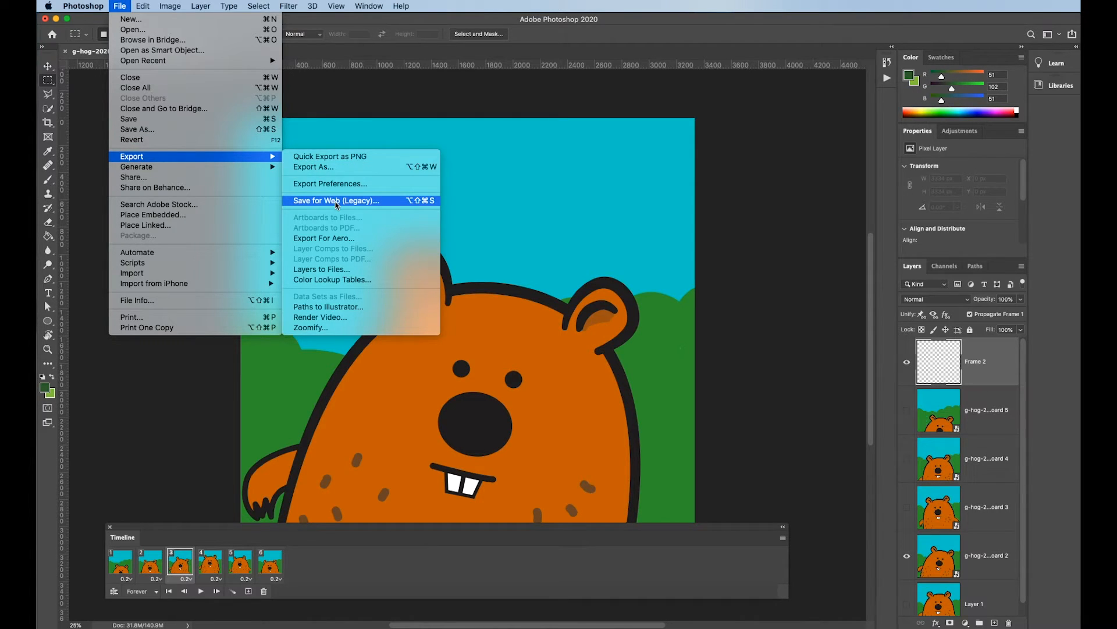
click(335, 201)
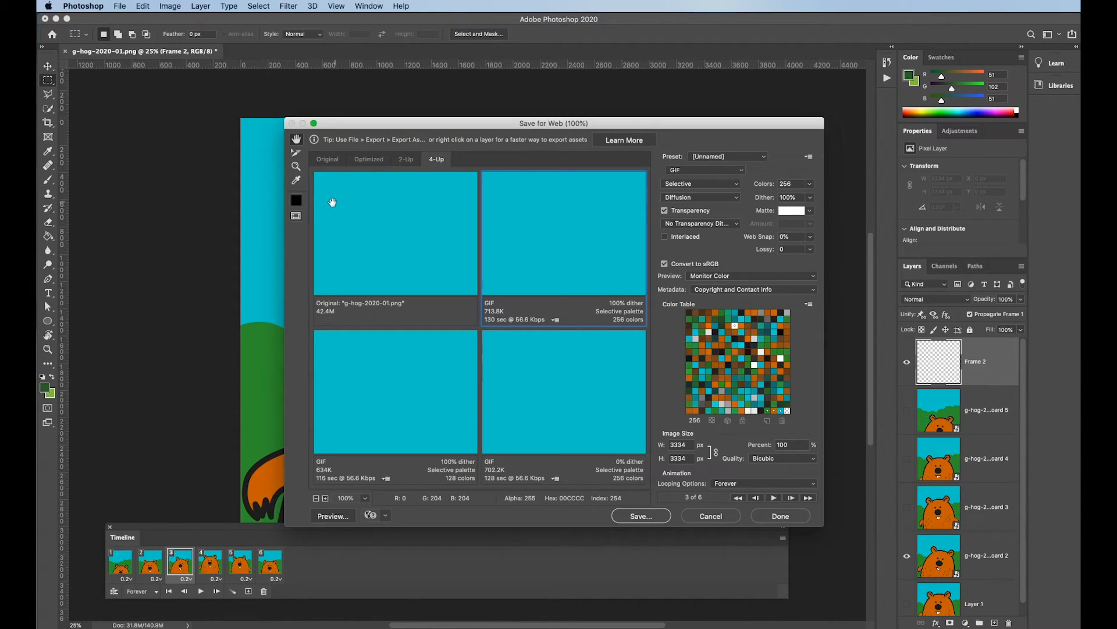
Step: Keep GIF format, set the export size to 800 × 800 px and start saving
drag(558, 122, 621, 119)
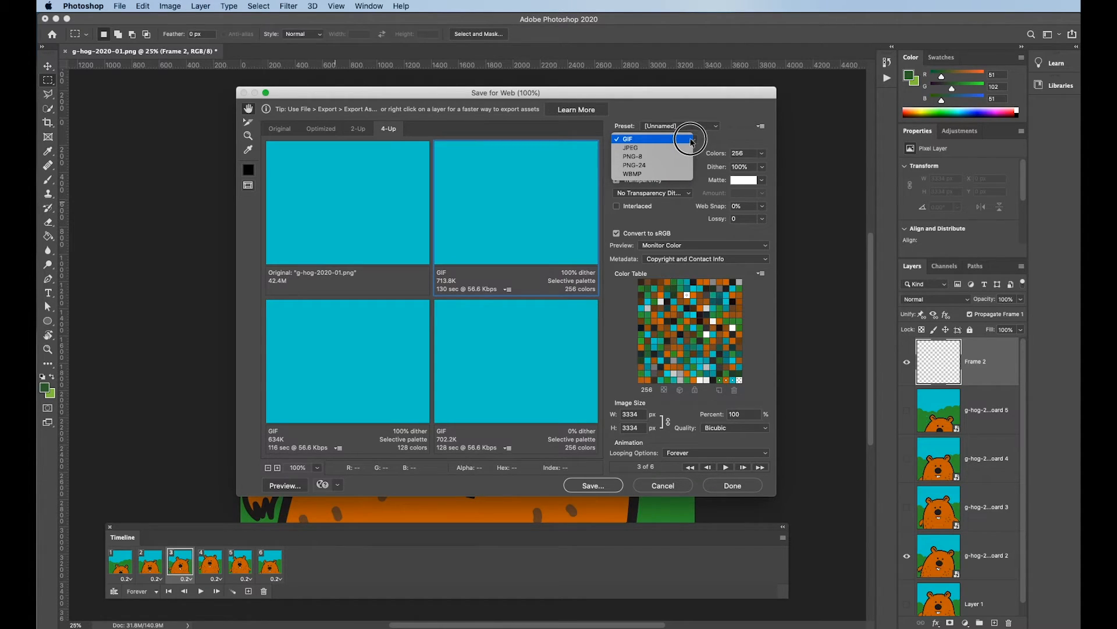
click(629, 139)
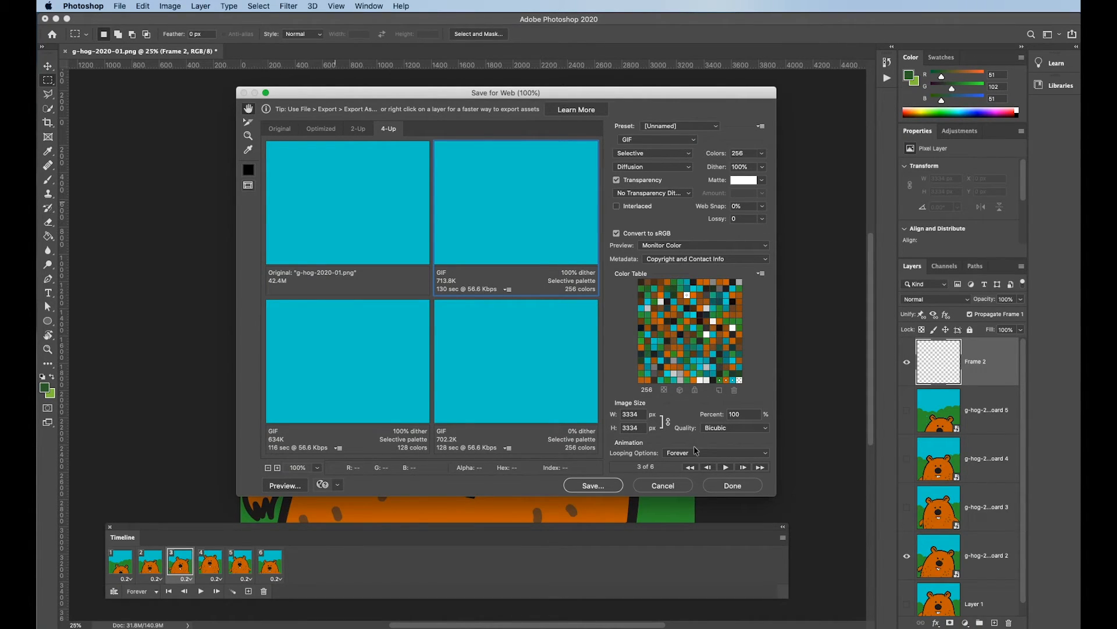
mouse_move(639, 428)
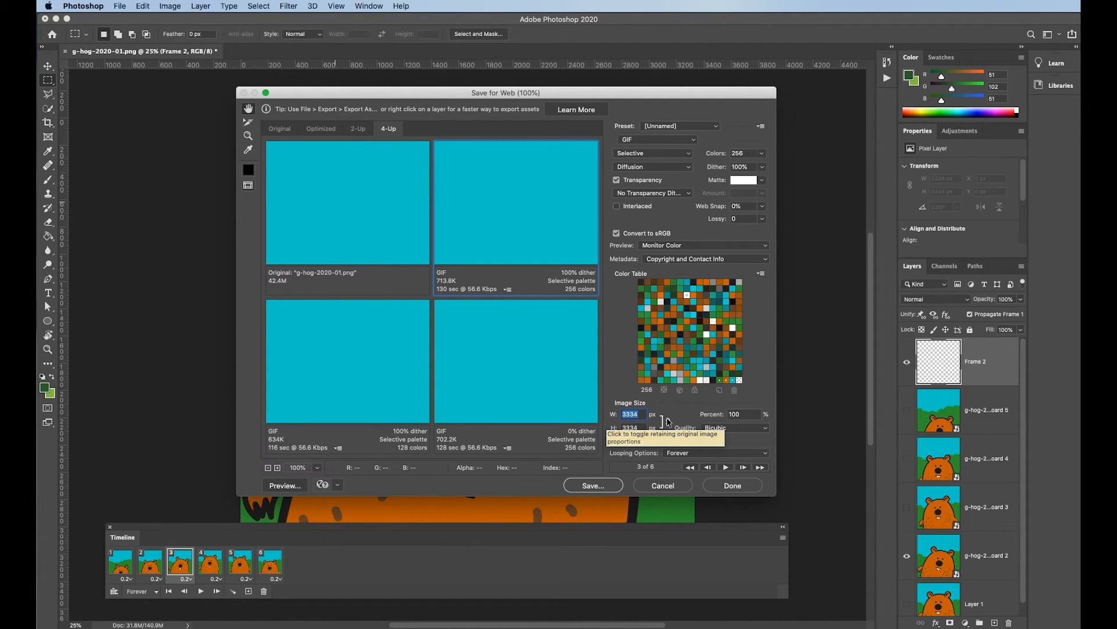
text(800)
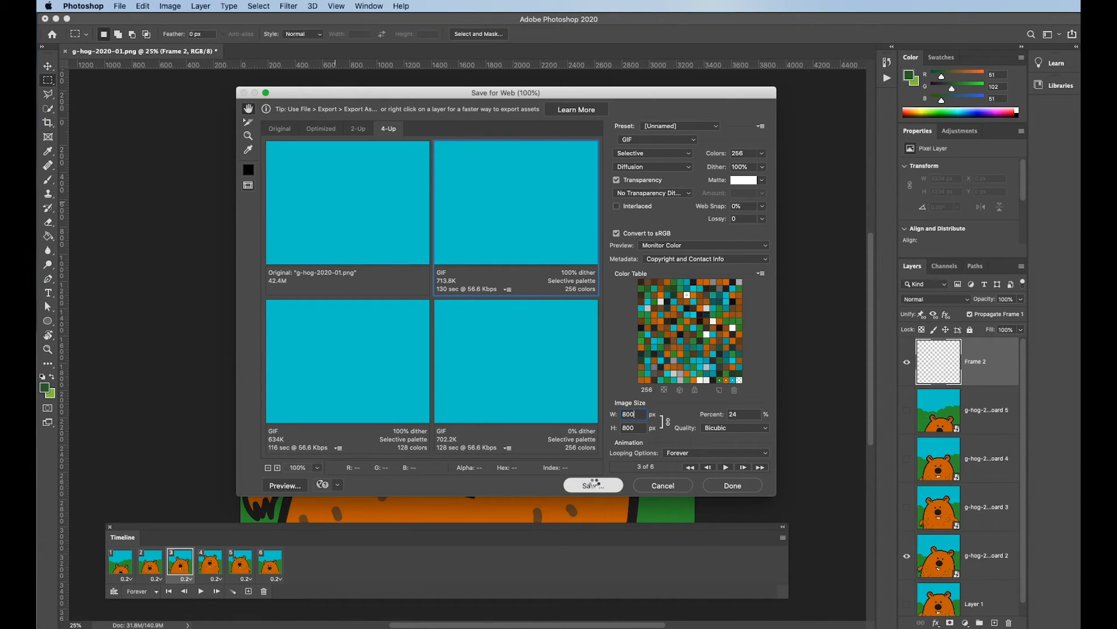
click(593, 484)
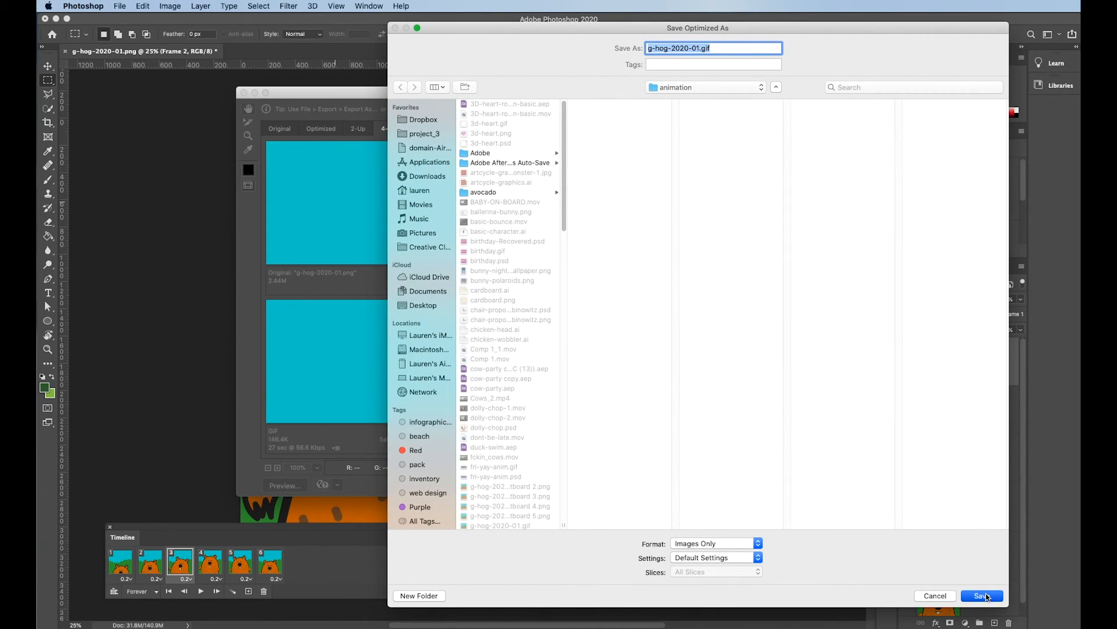
Step: Save as g-hog-2020-01.gif in the animation folder, replacing the existing file
click(982, 596)
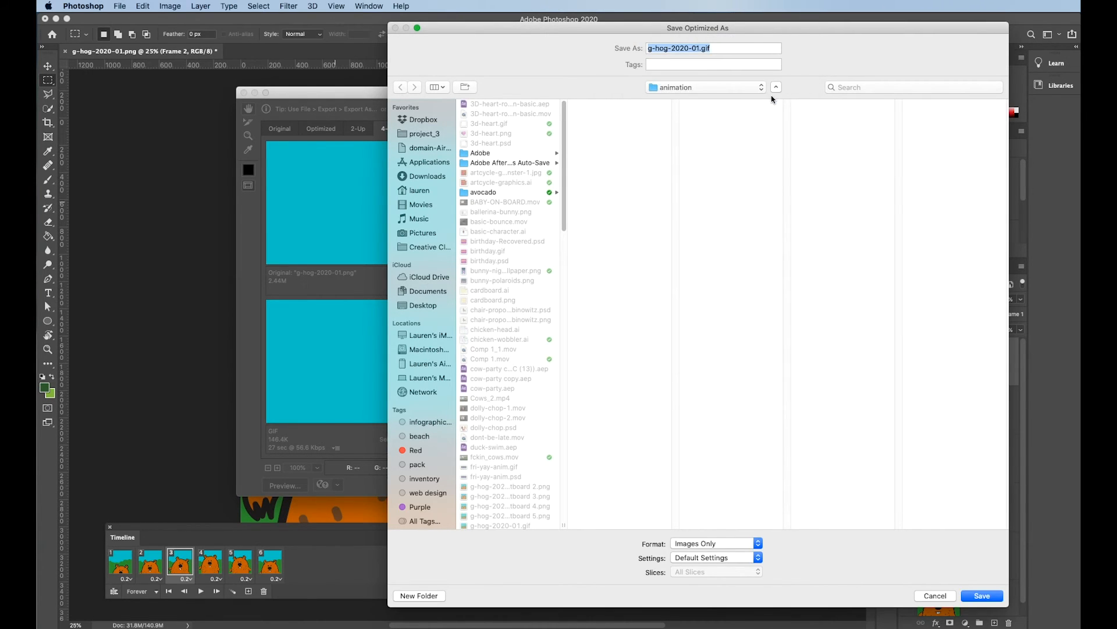
click(999, 596)
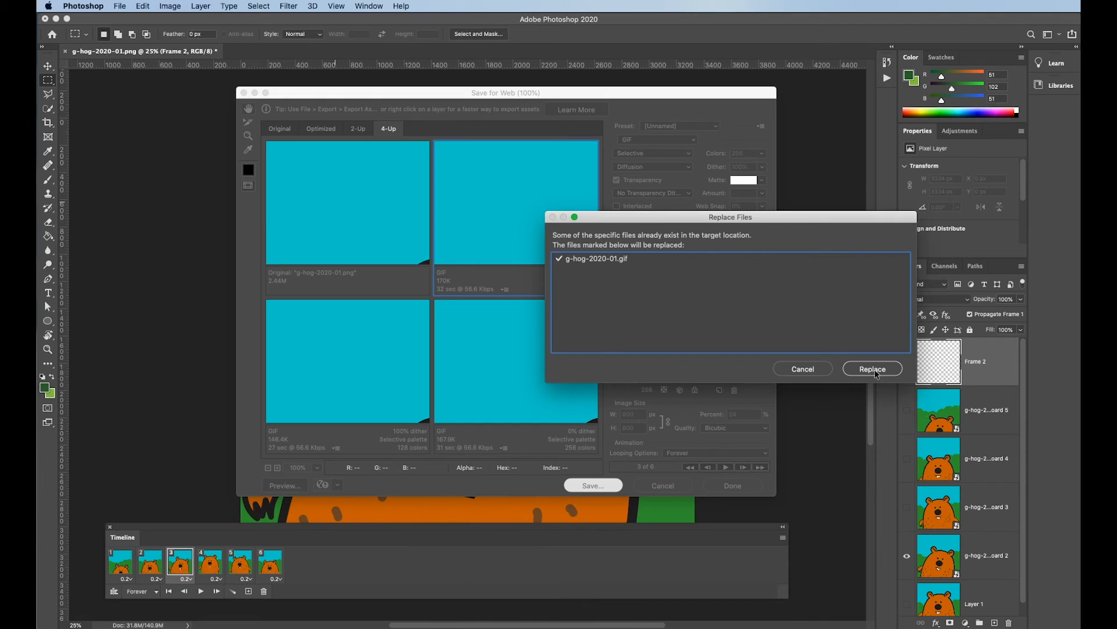
click(873, 368)
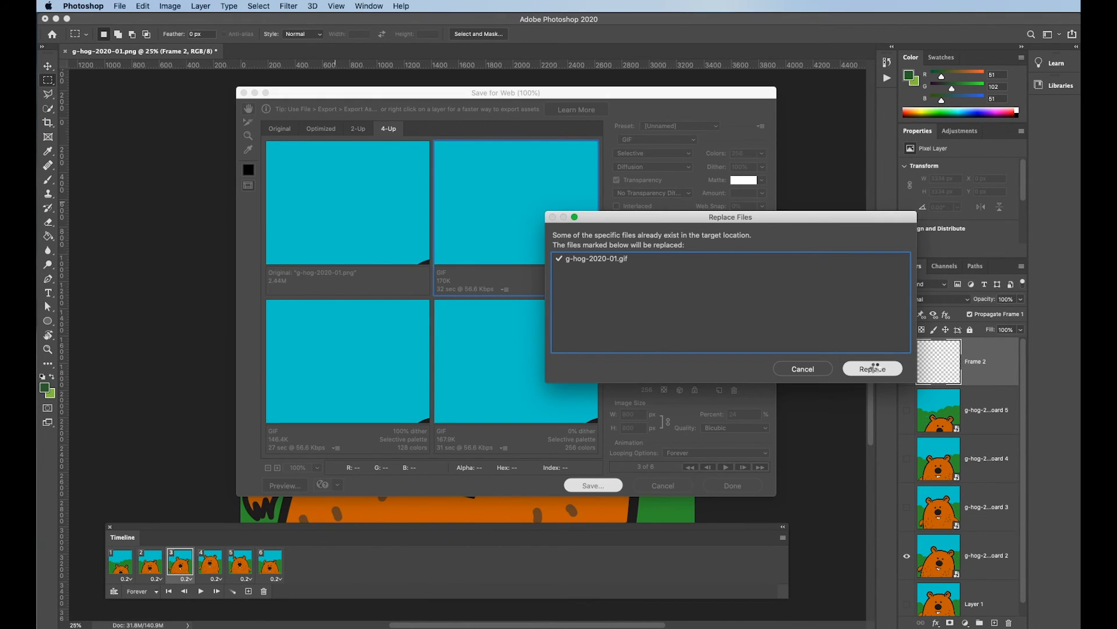
click(873, 368)
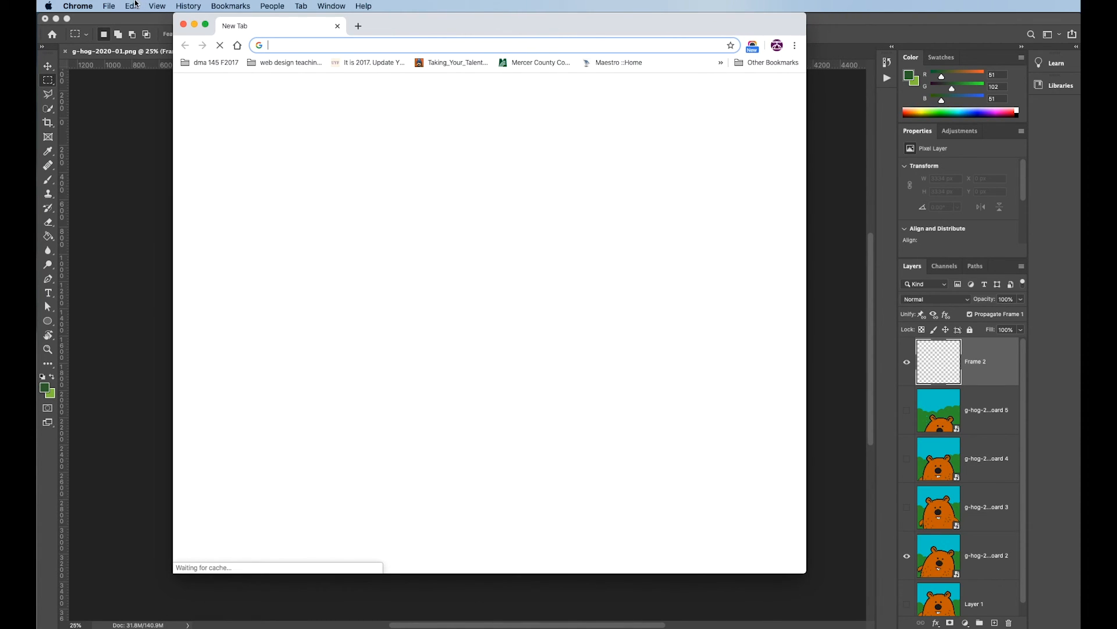
Step: Open g-hog-2020-01.gif from the Dropbox animation folder in a Chrome tab
click(107, 6)
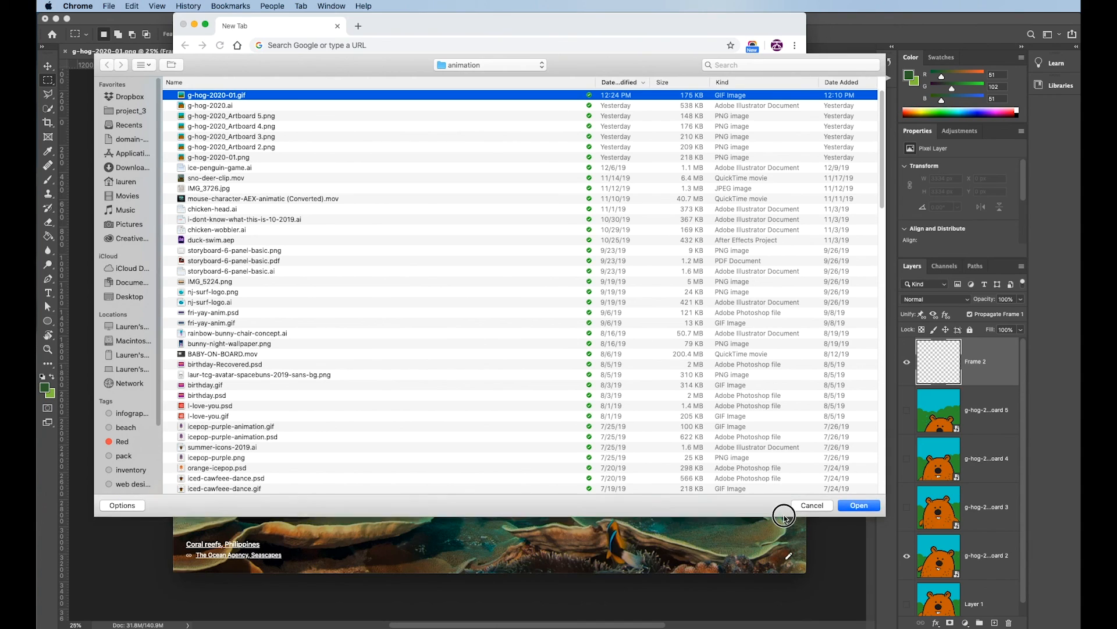
click(859, 504)
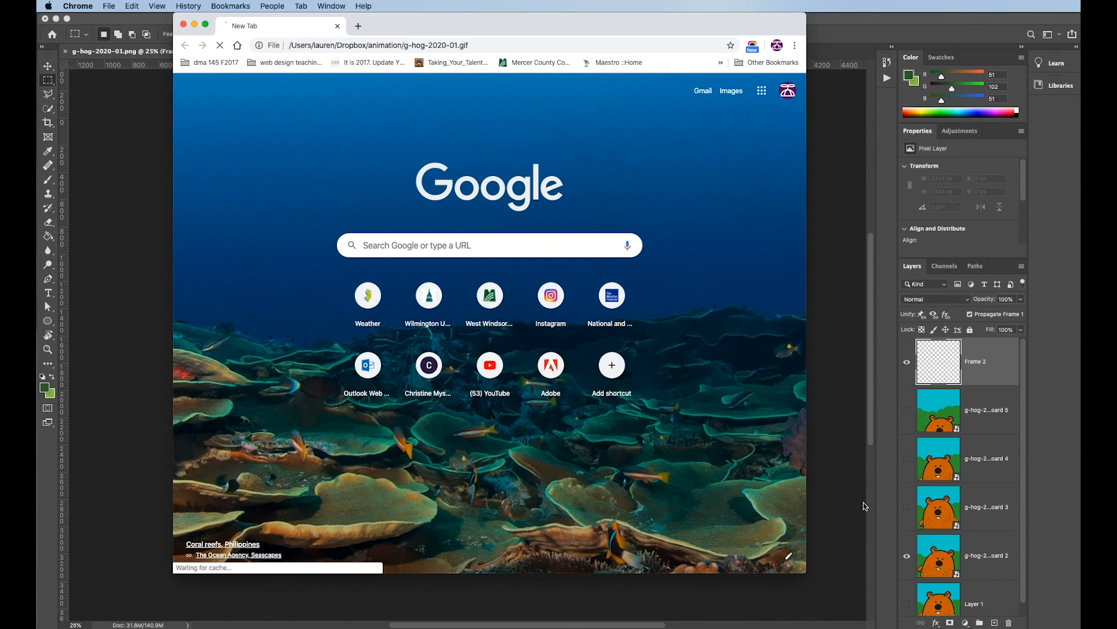